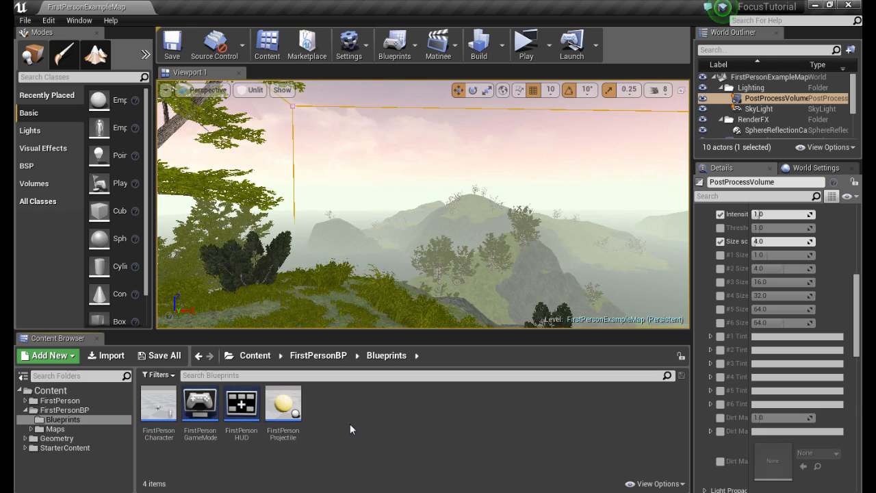
Create an Actor-based blueprint named Dummy, open it and compile it once
left_click(46, 356)
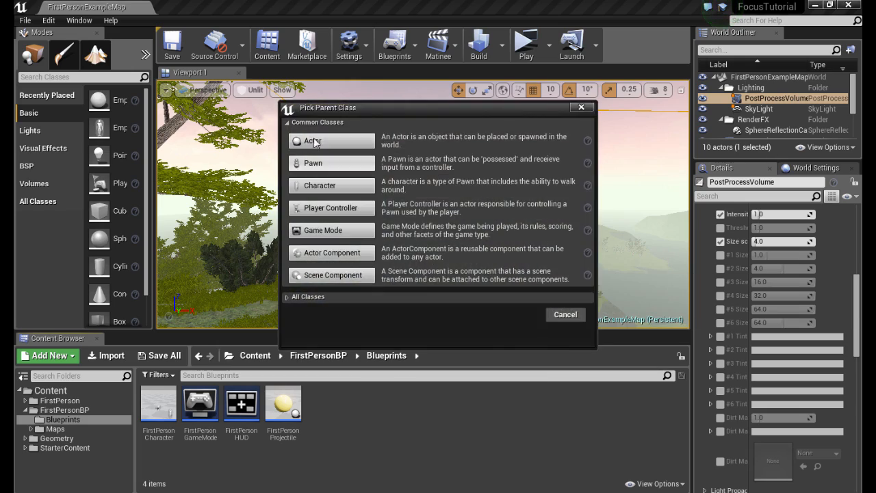
left_click(330, 141)
type("Dummy")
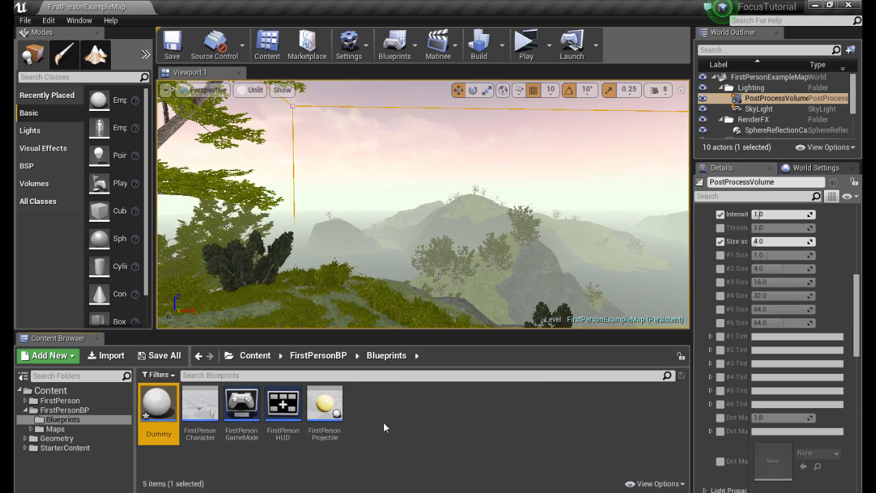
double_click(158, 402)
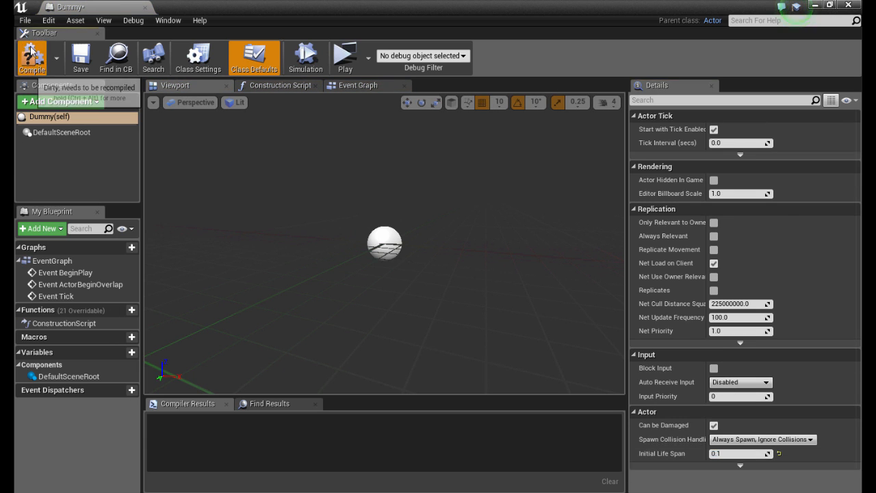
left_click(32, 57)
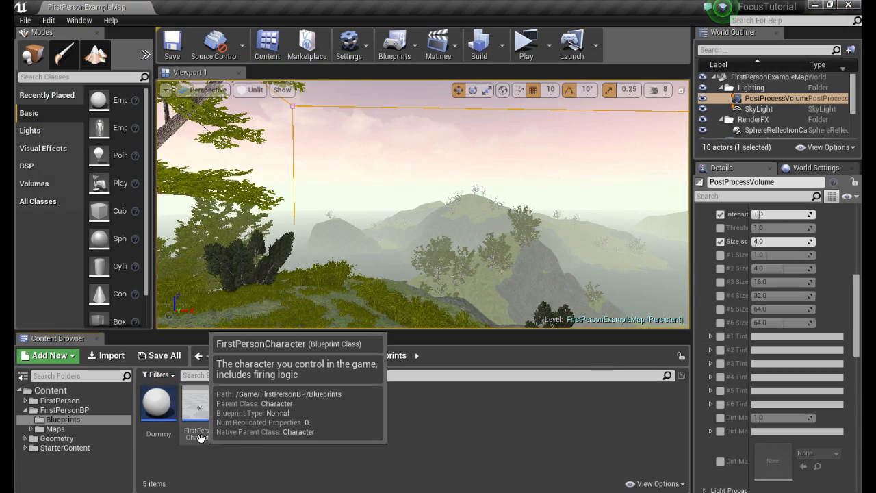
In FirstPersonCharacter, add a Sequence after Event Tick, an AutoFocus custom event and its call
double_click(194, 402)
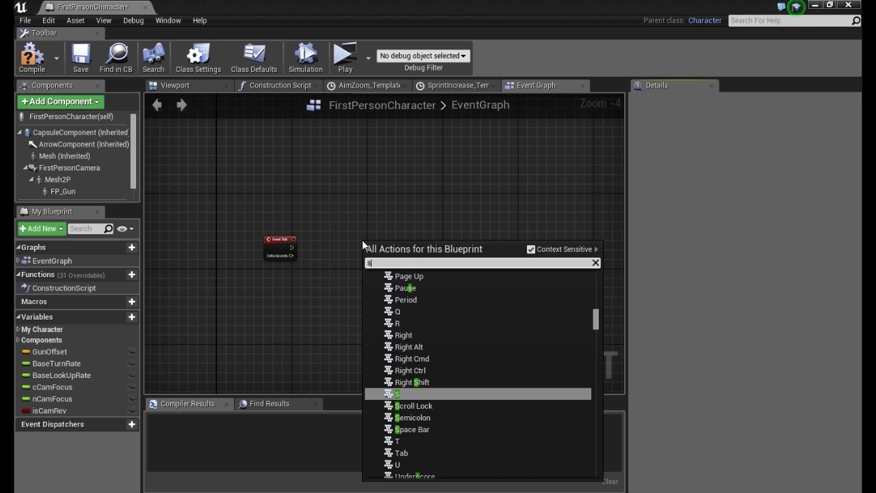
type("sequence")
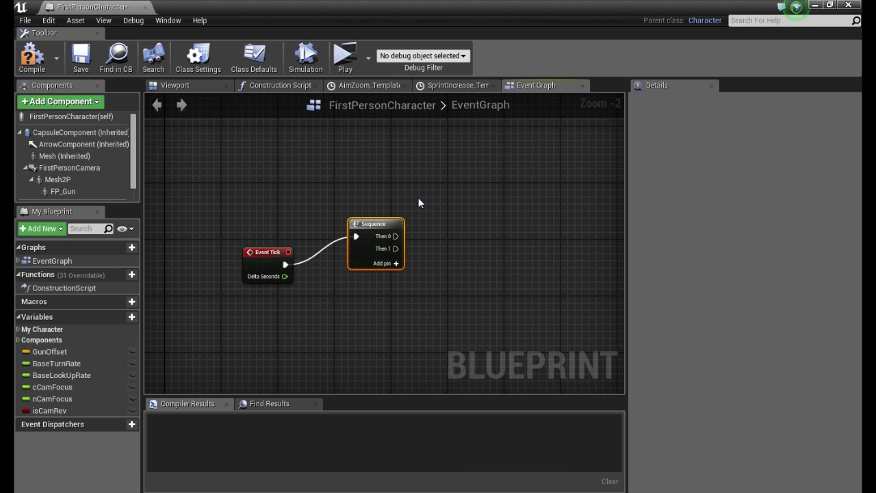
right_click(483, 216)
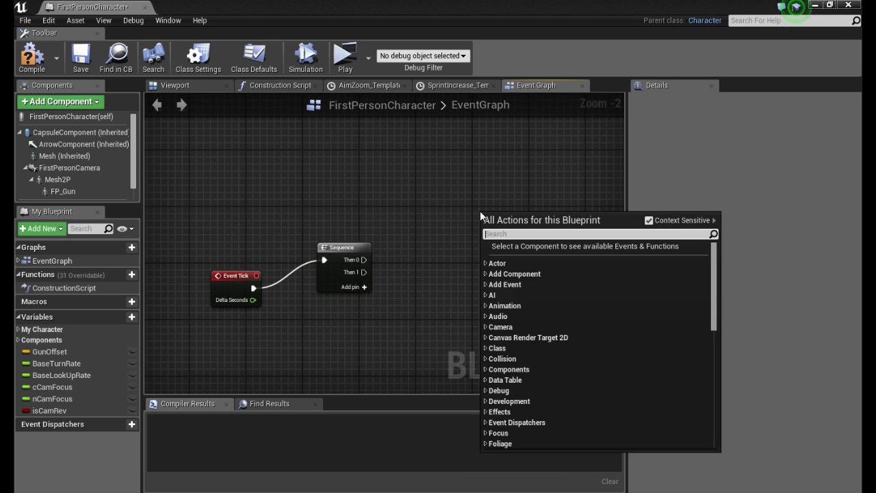
type("custom")
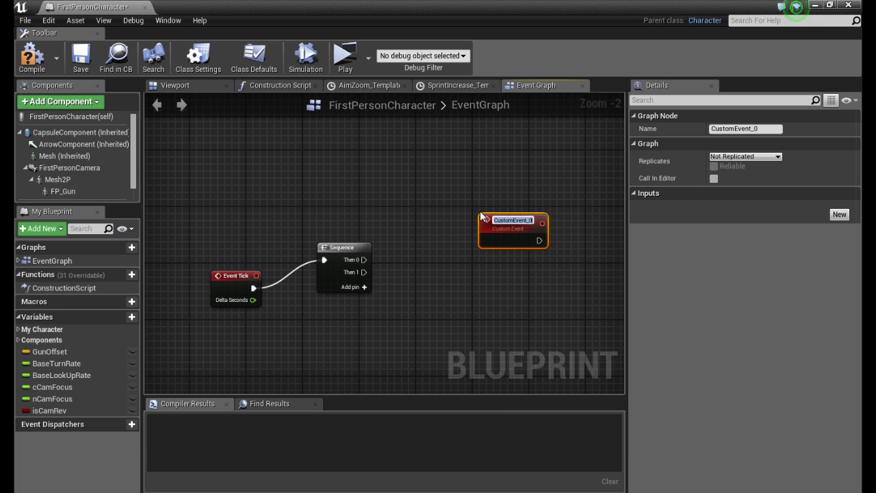
mouse_move(507, 175)
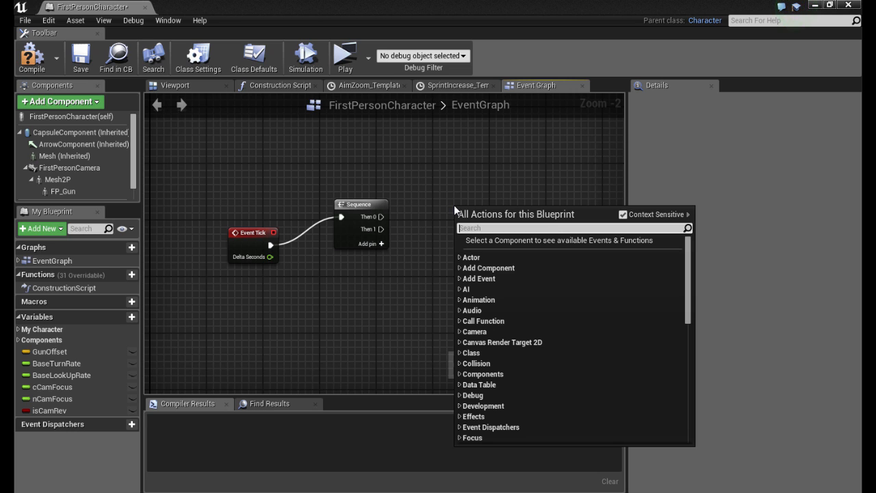
type("autofo")
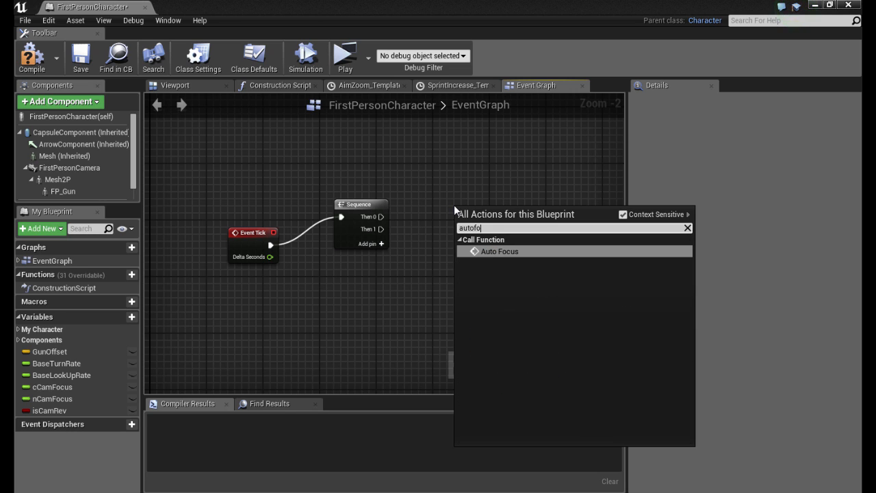
left_click(500, 251)
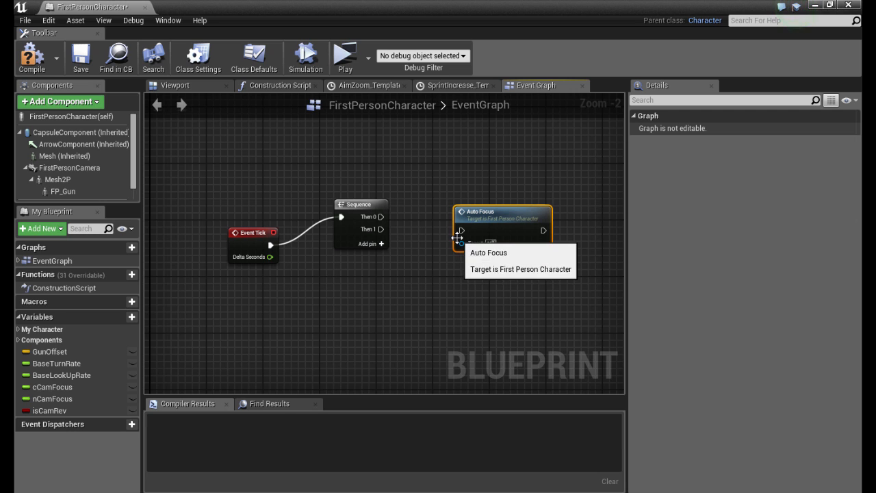
left_click_drag(382, 217, 462, 216)
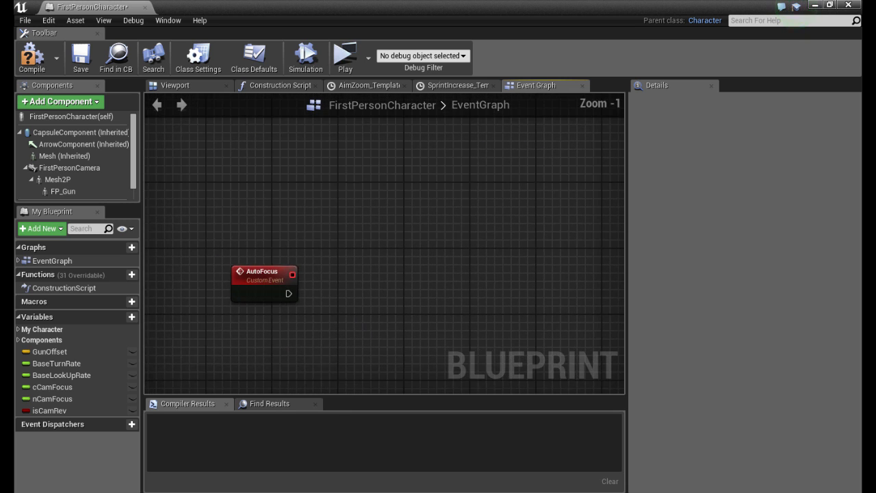
Add a 0.2-second Delay after AutoFocus and get FirstPersonCamera's world location and rotation
left_click_drag(265, 277, 295, 251)
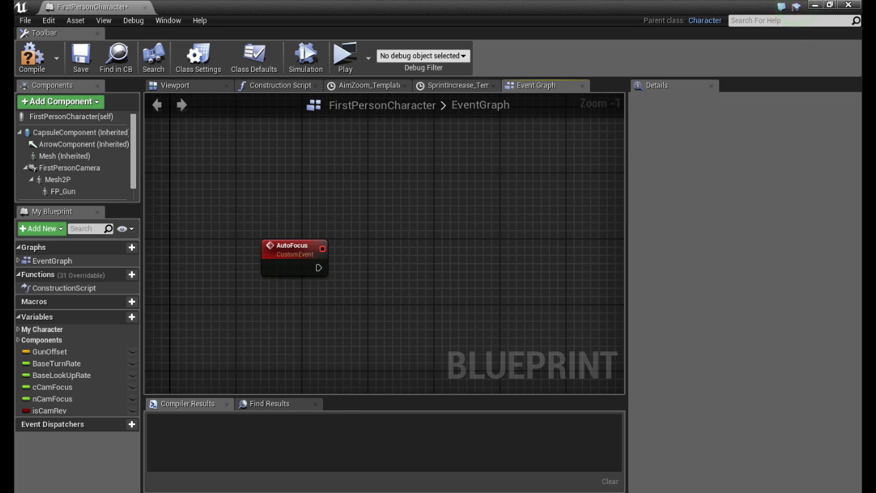
scroll("down", 3)
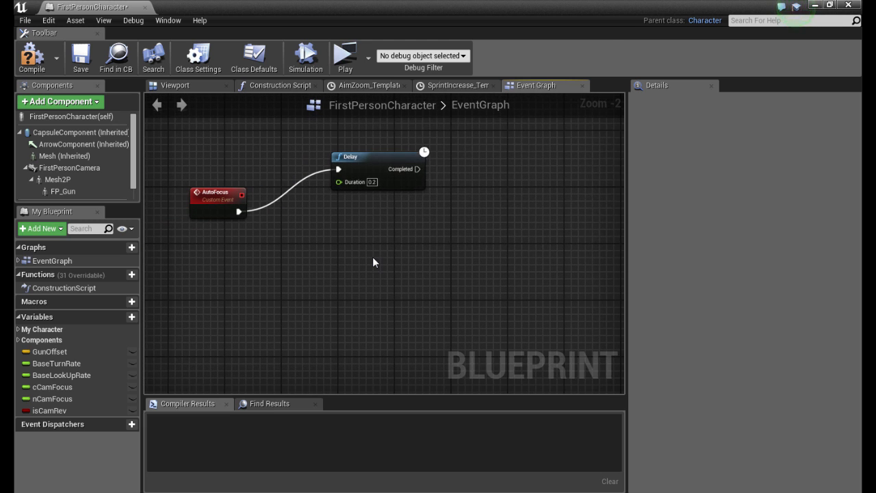
type("get world locati")
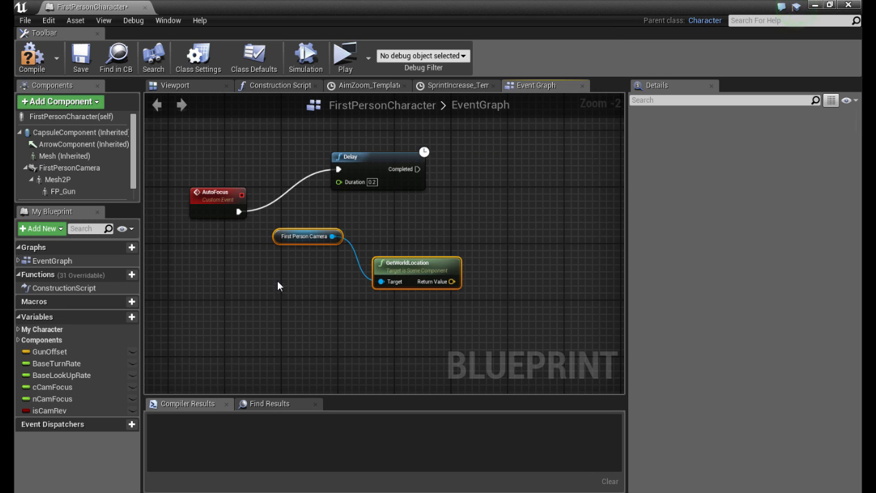
left_click_drag(308, 236, 237, 307)
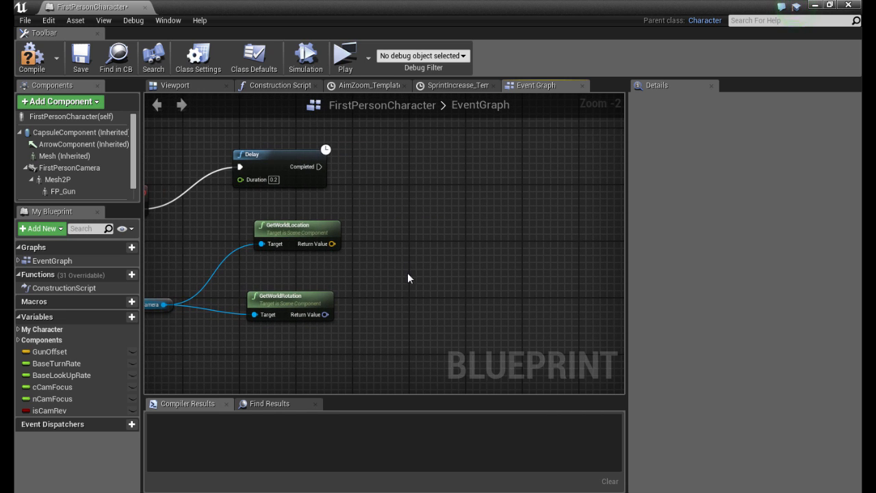
mouse_move(417, 262)
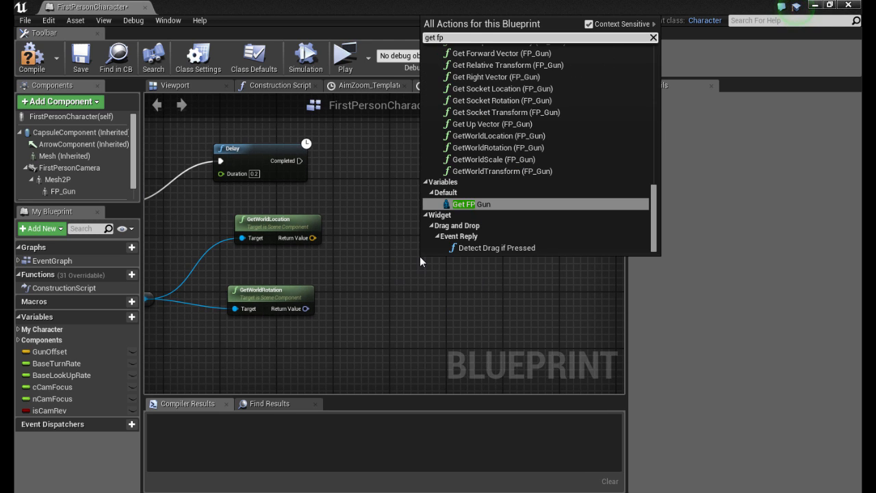
Feed the camera rotation into Get Forward Vector and into a vector multiply node
type("get forward")
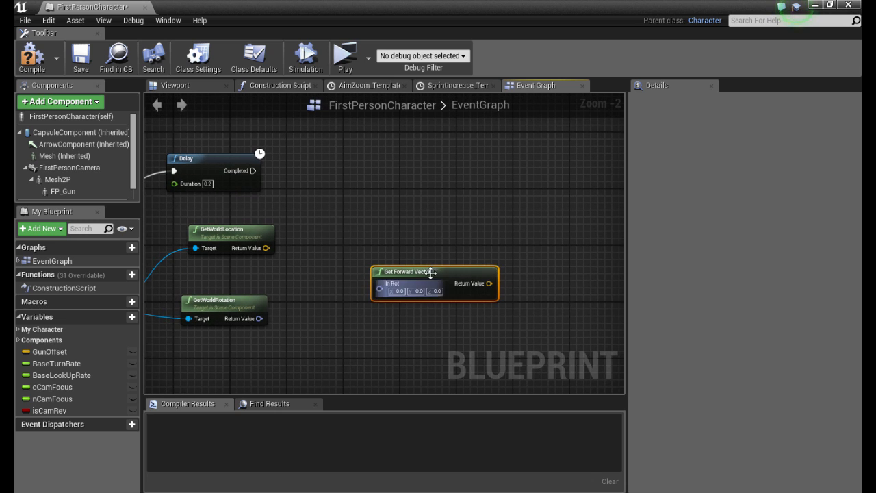
left_click_drag(435, 271, 370, 293)
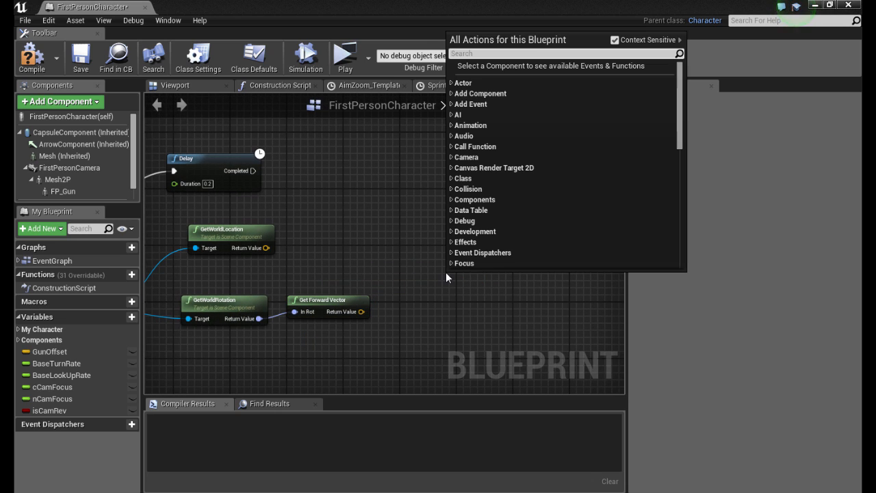
type("vect")
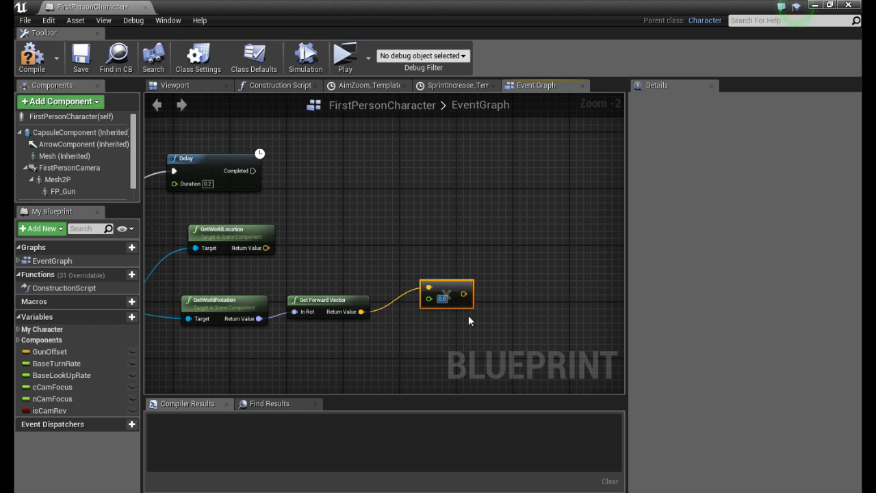
mouse_move(460, 328)
type("75000")
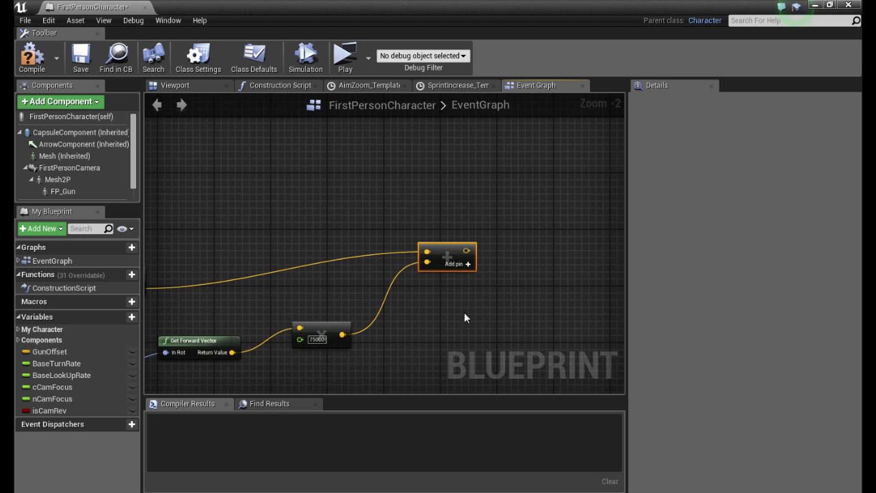
Add a LineTraceByChannel from camera location to the computed end, plus Break Hit Result
scroll("down", 3)
type("line tr")
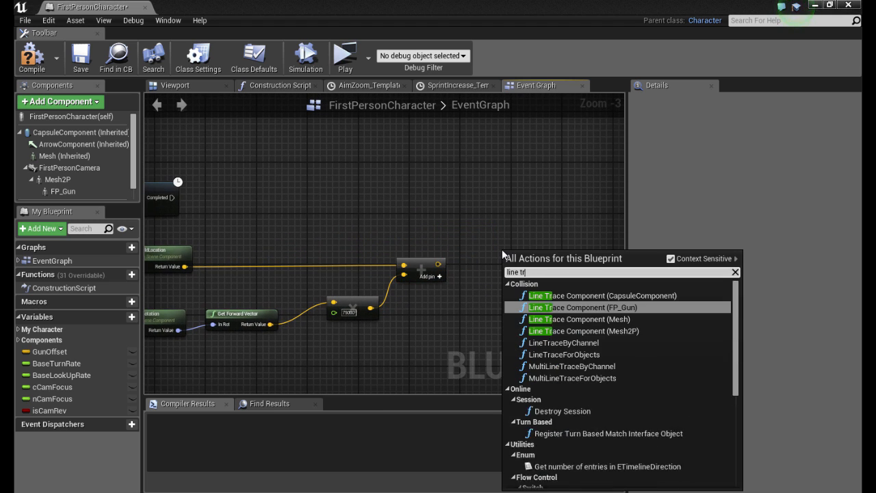
left_click(547, 342)
type("break")
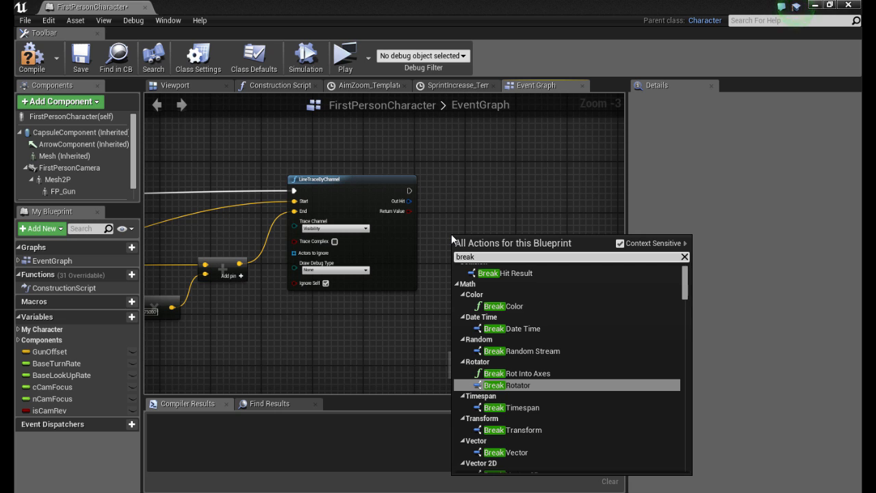
left_click(504, 272)
type("spawn")
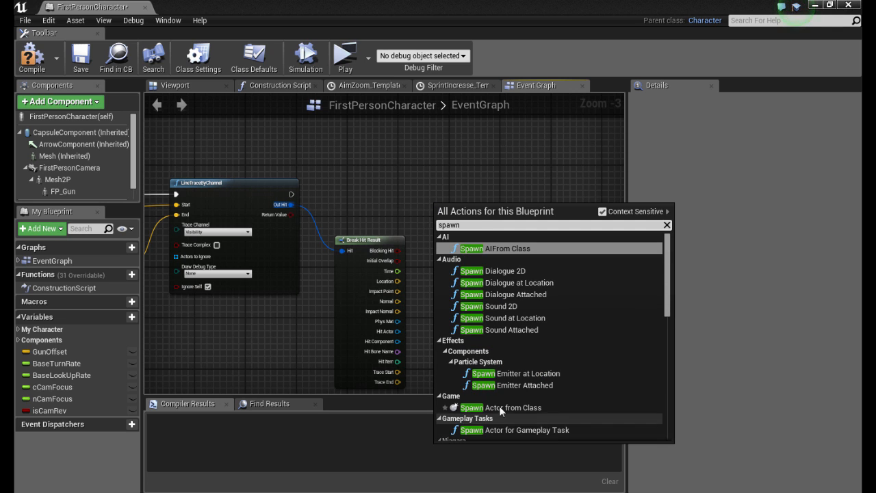
Add a SpawnActor node for the Dummy class and split its Spawn Transform pin
left_click(513, 407)
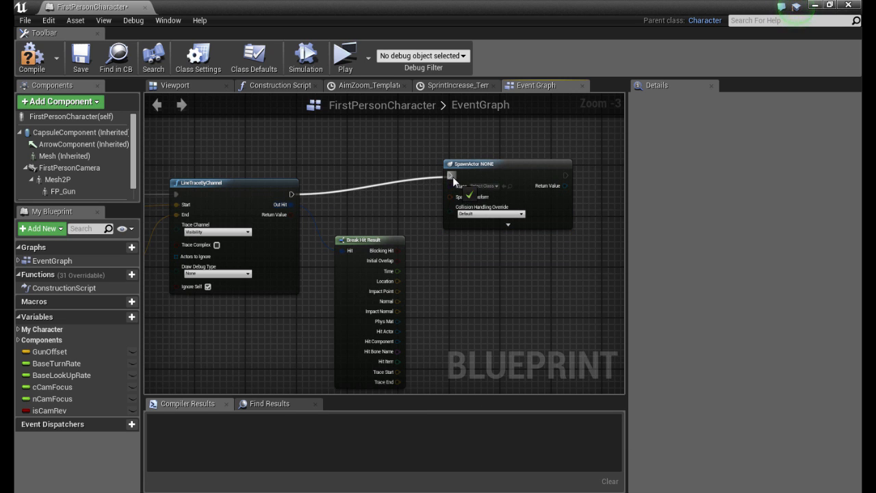
left_click(485, 186)
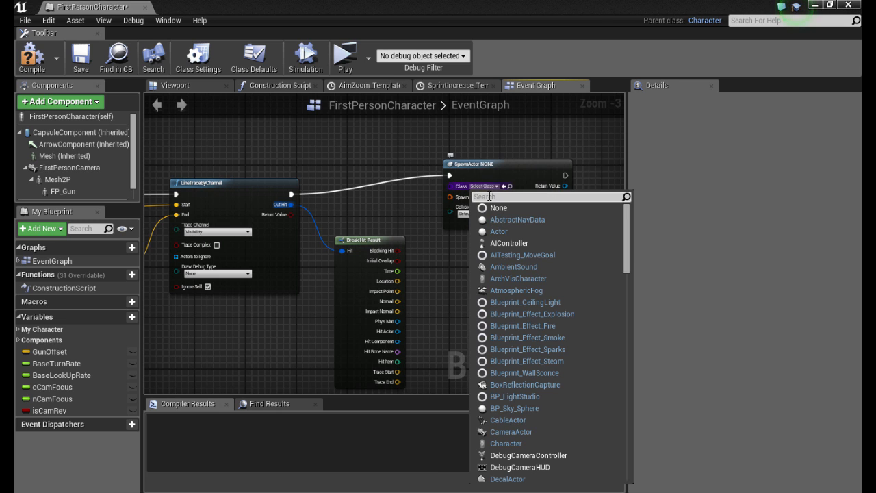
type("dummy")
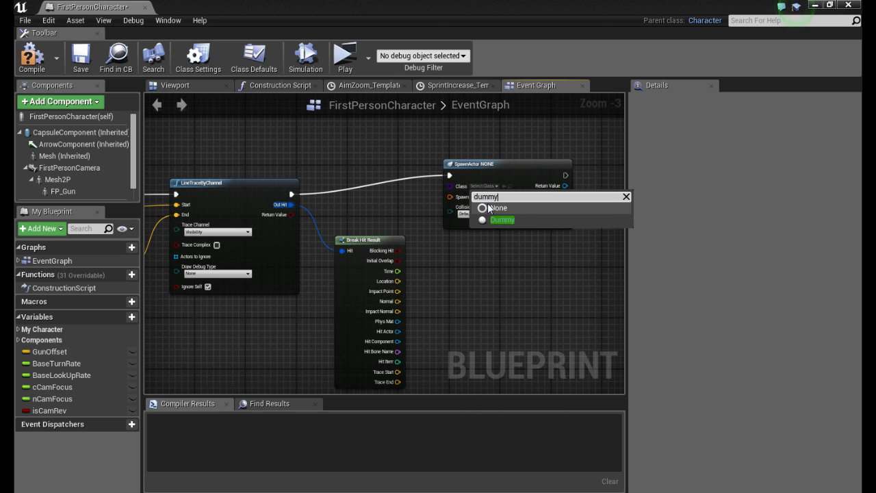
left_click(501, 219)
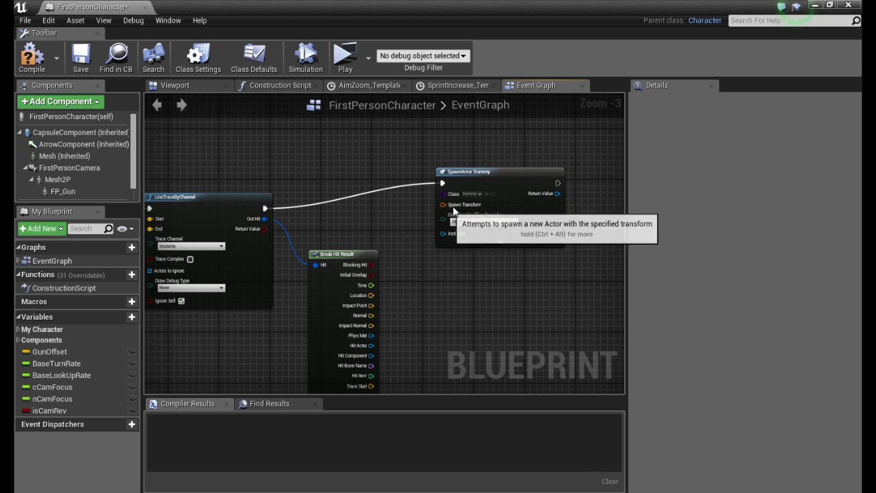
right_click(443, 204)
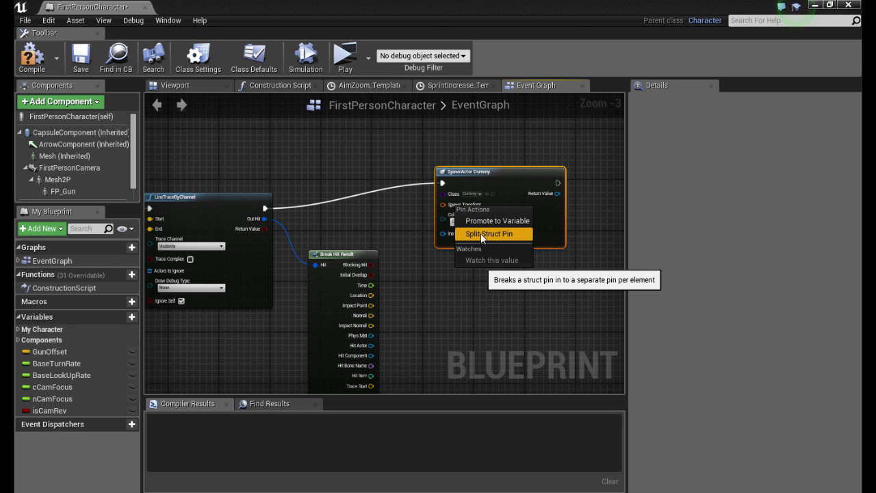
left_click(489, 234)
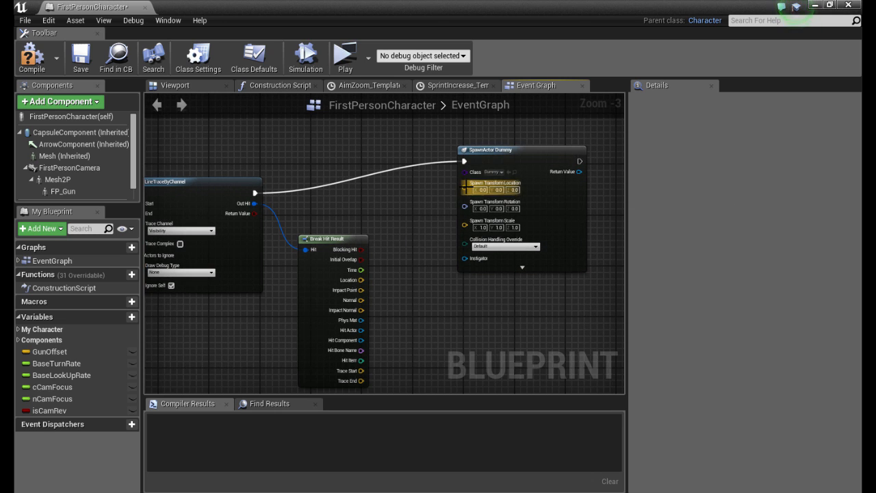
mouse_move(467, 187)
type("get")
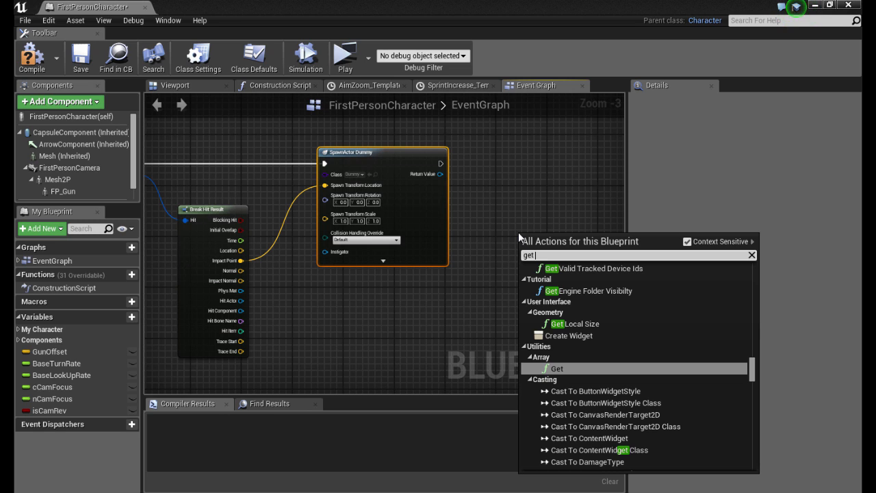
Add a Get Distance To node between the spawned Dummy and Get Player Character
type("dos")
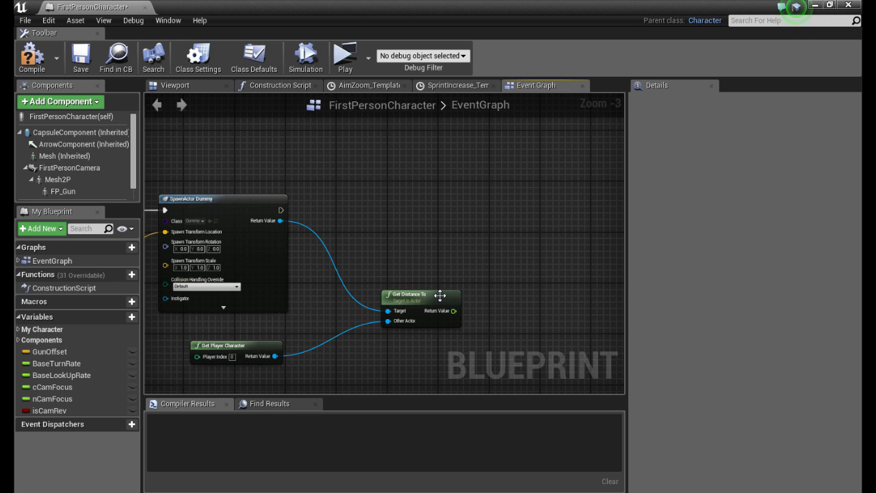
scroll("down", 3)
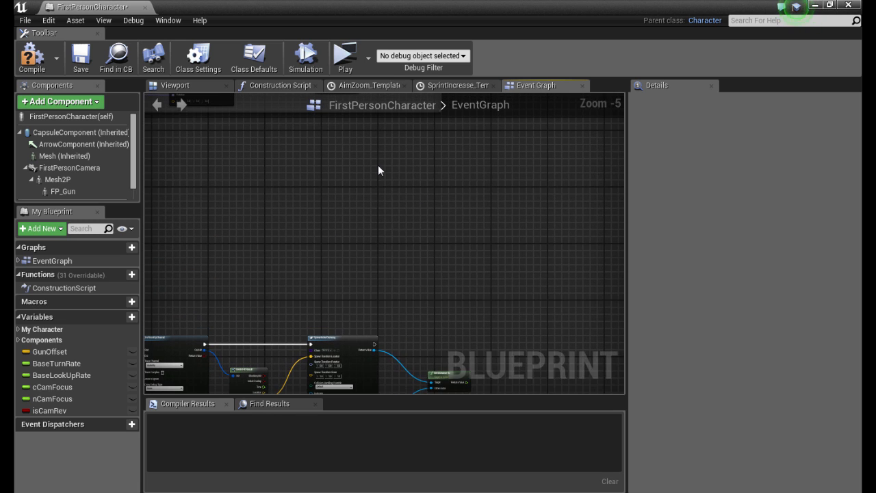
Add a FocusMaster timeline with float track FocusTrack and a keyframe at 5 seconds
right_click(380, 169)
type("add tim")
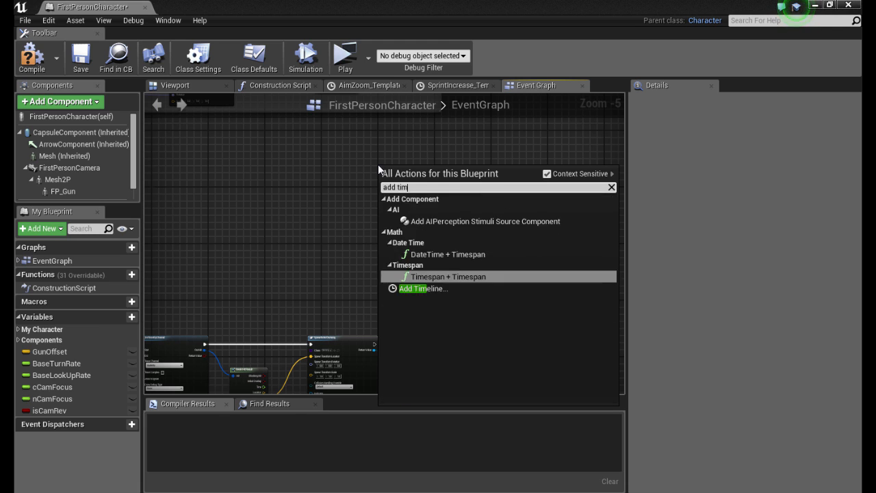
left_click(423, 288)
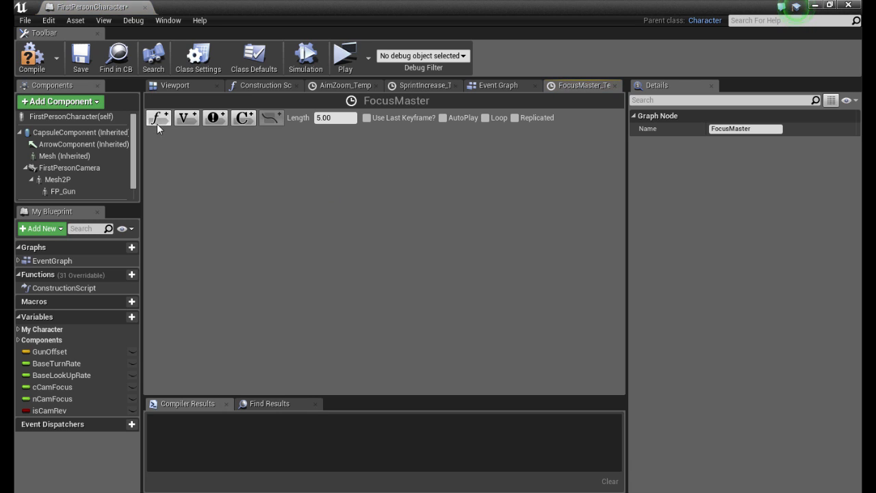
left_click(158, 118)
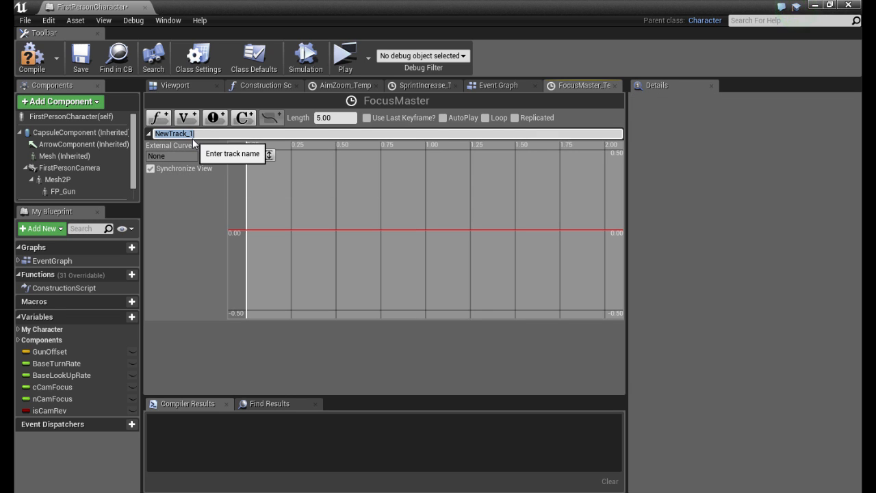
type("Focus")
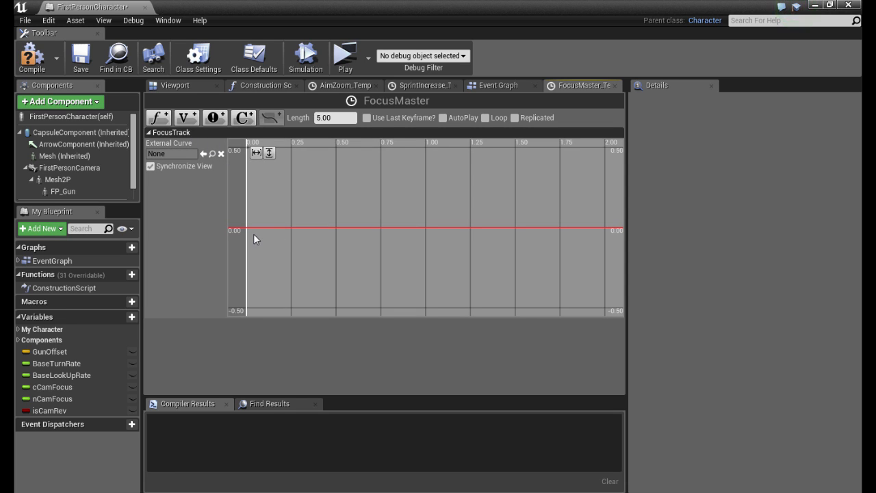
mouse_move(249, 234)
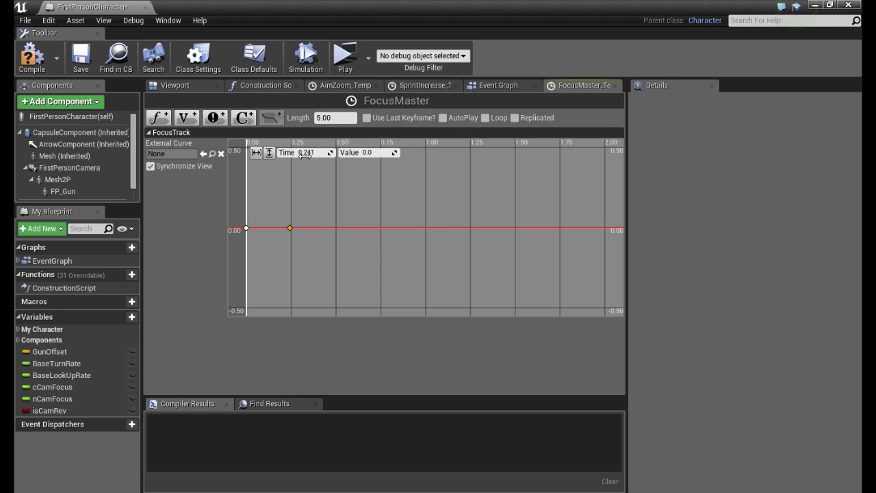
left_click(306, 152)
type("5")
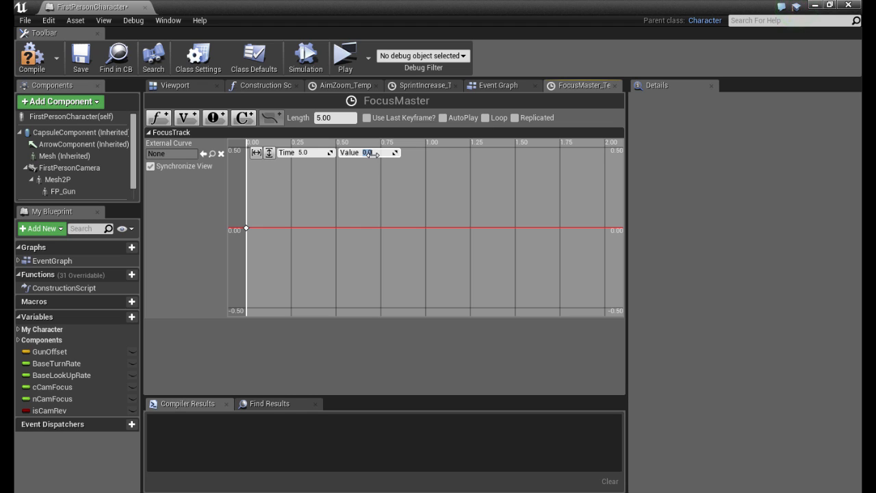
type("750")
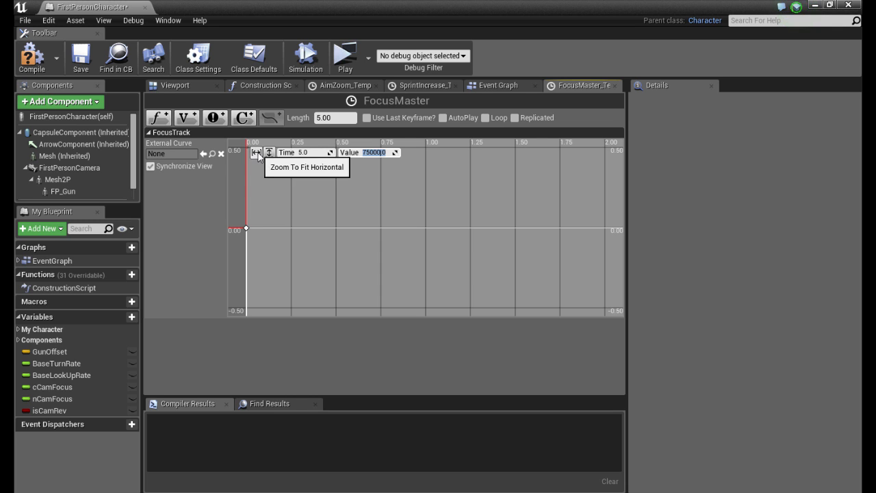
Set the keyframe value to 75000 and fit the whole curve horizontally
left_click(269, 152)
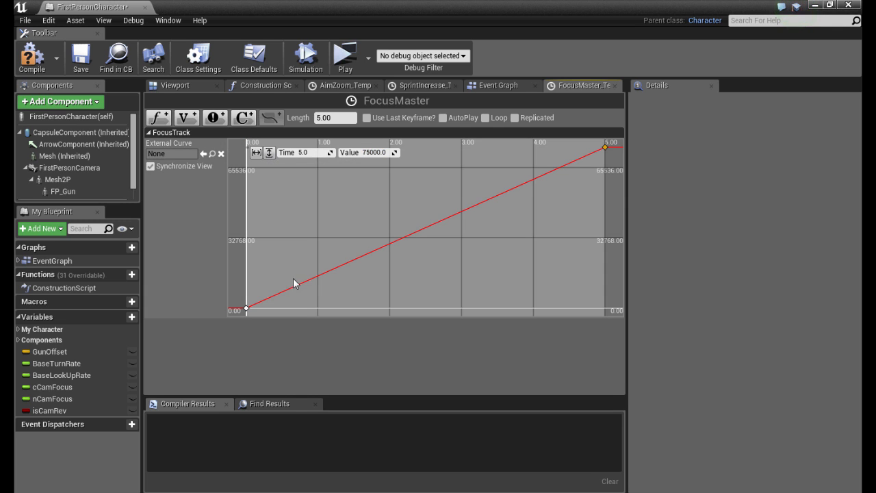
mouse_move(614, 85)
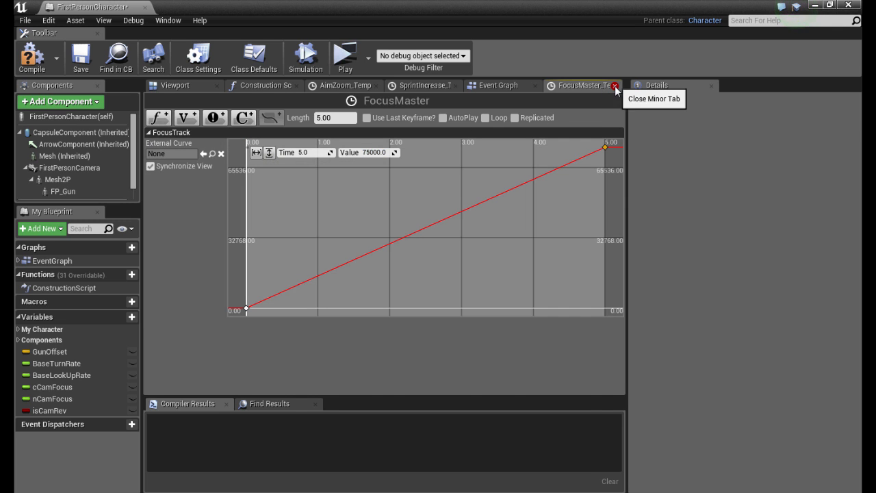
Close the timeline editor and create a float variable named cCamFocus
left_click(615, 85)
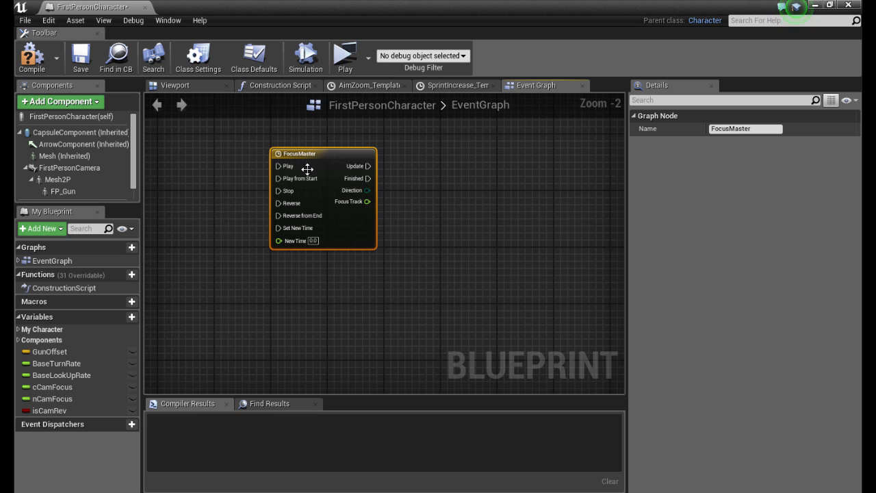
mouse_move(301, 154)
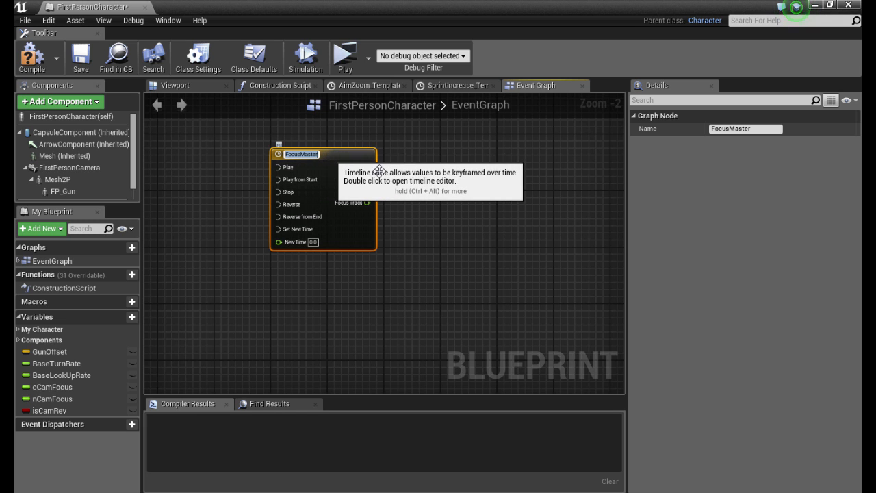
scroll("down", 3)
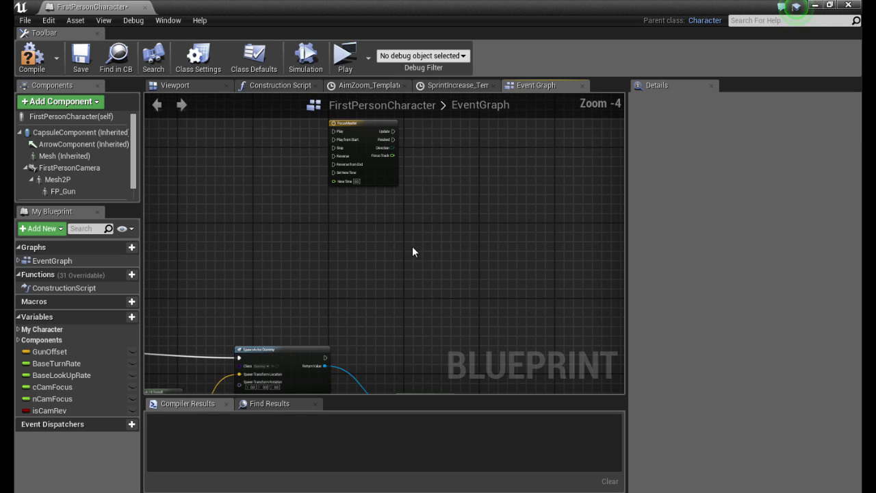
left_click(50, 410)
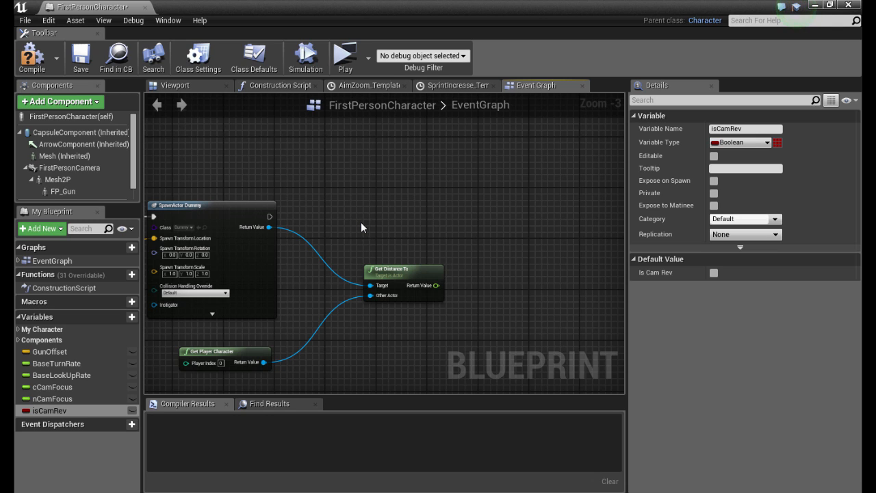
mouse_move(83, 390)
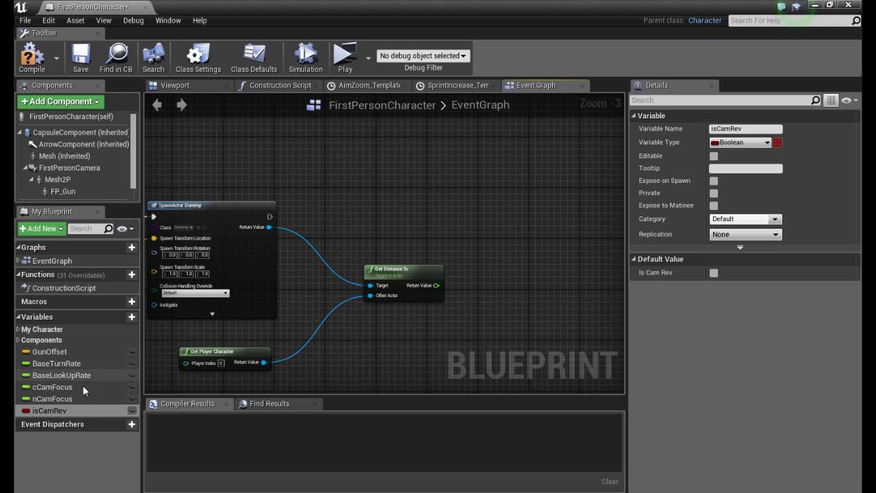
left_click(49, 410)
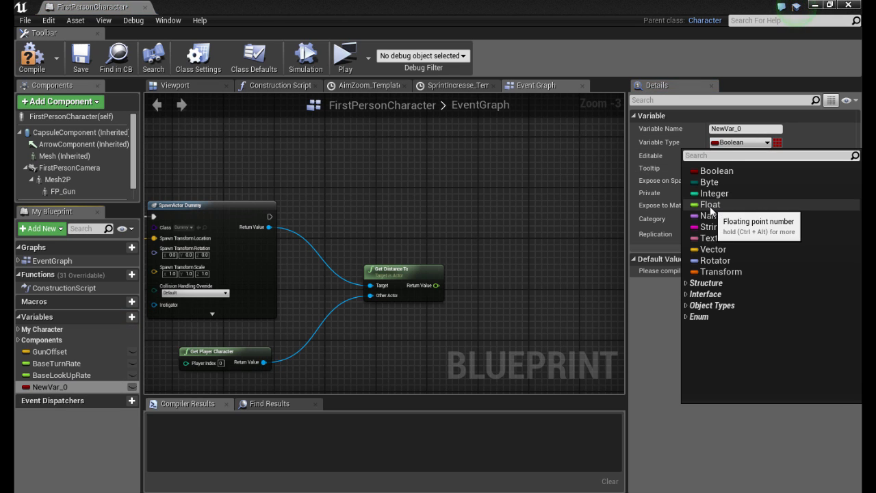
left_click(711, 204)
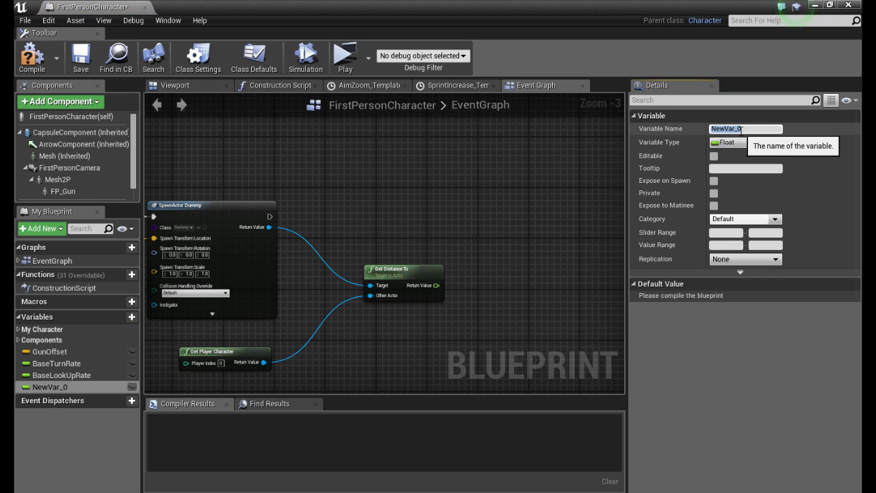
type("c")
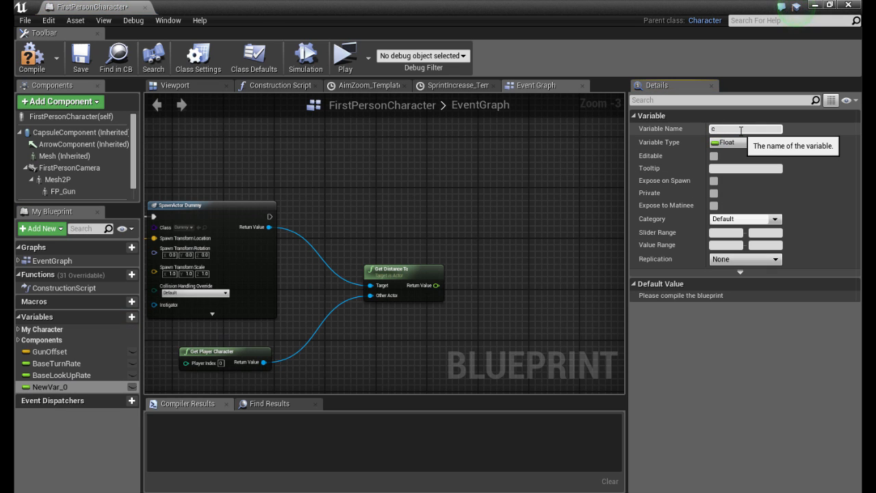
type("CamFocus")
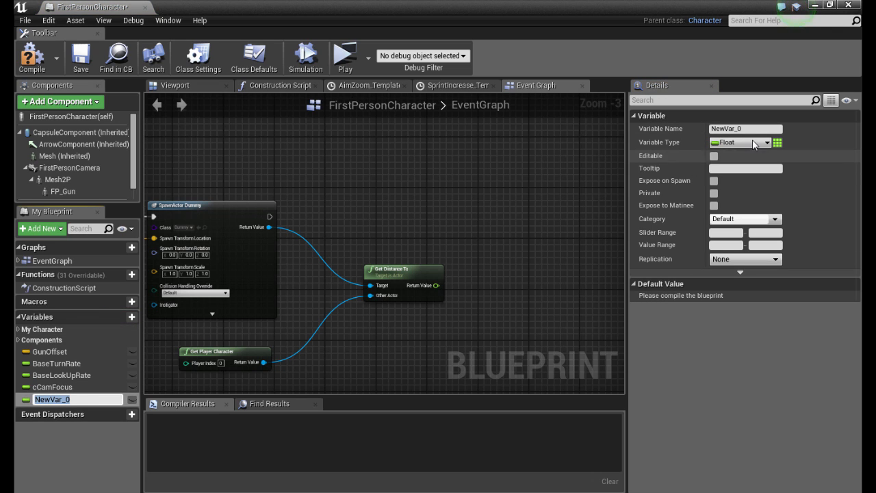
Add a float variable nCamFocus and a boolean variable isCamRev
left_click(745, 128)
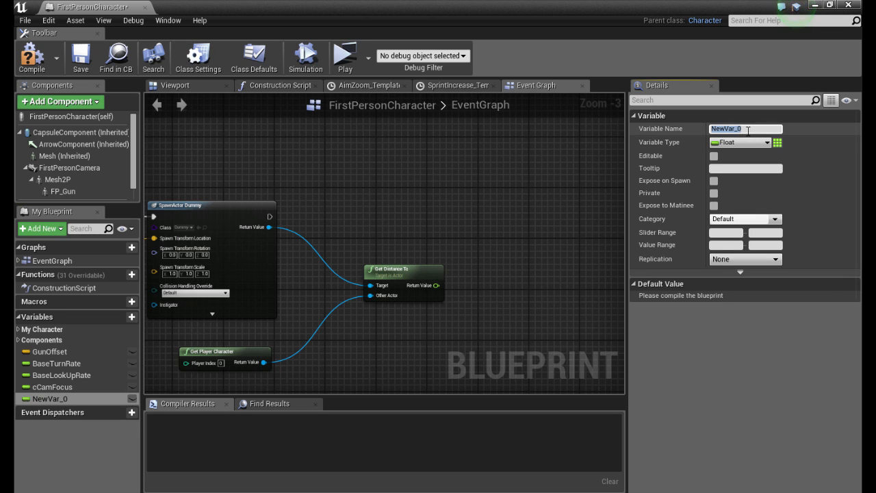
type("n")
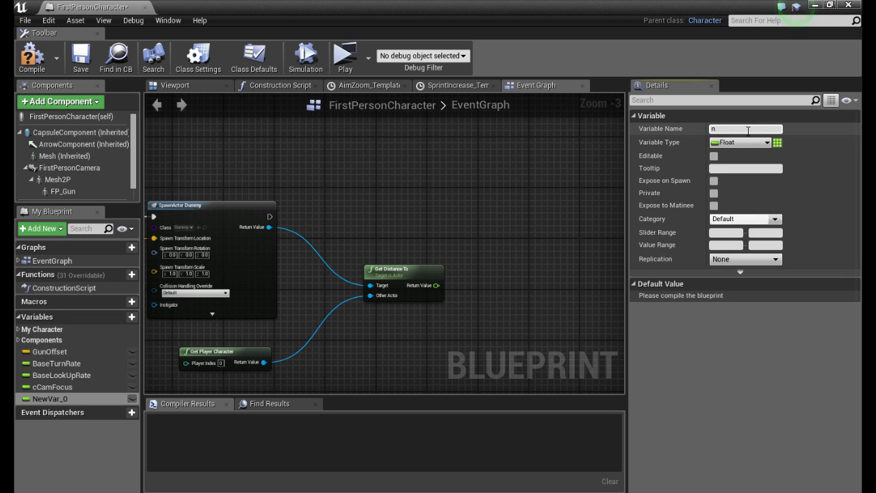
type("CamFocus")
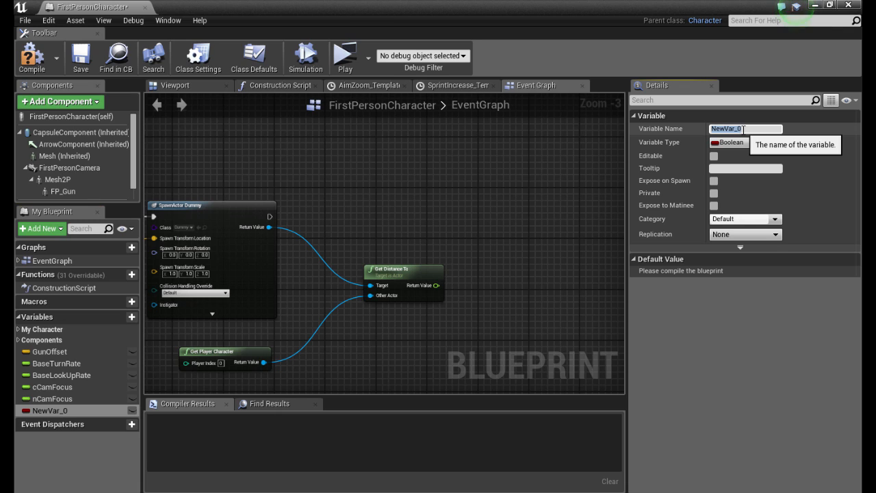
type("isCamRev")
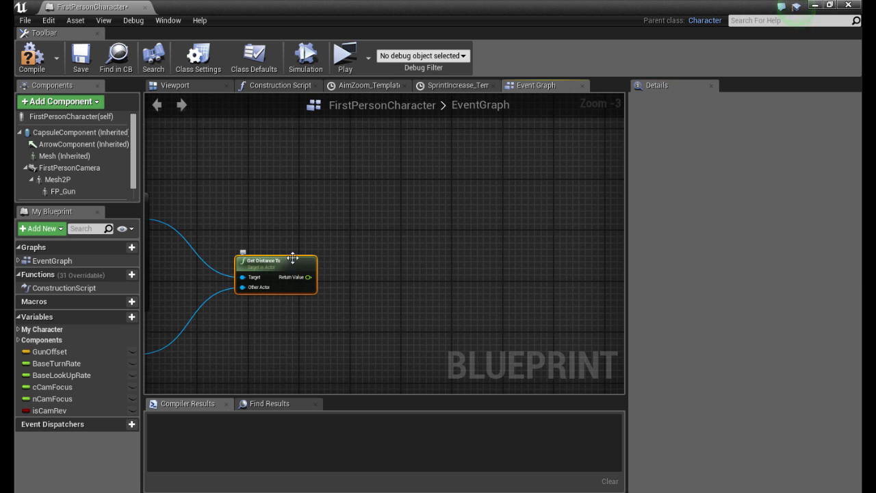
mouse_move(313, 246)
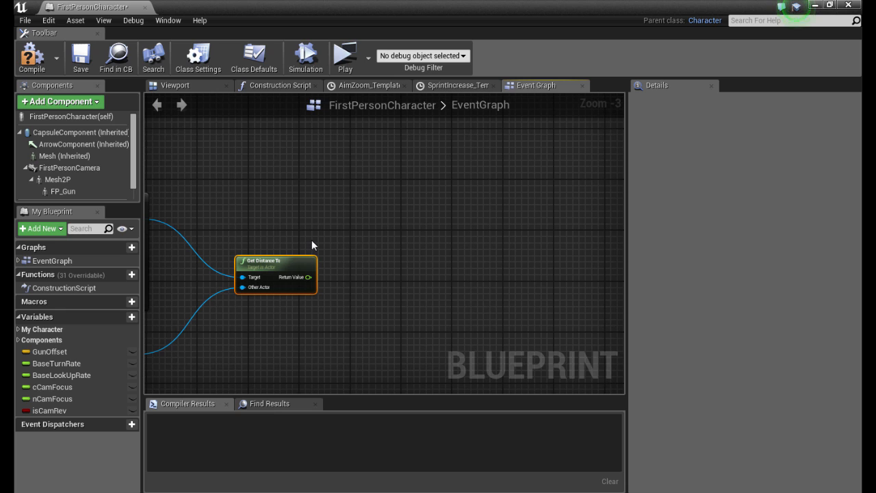
Store the distance in cCamFocus, add a CompareFloat node, and place an nCamFocus getter
right_click(349, 226)
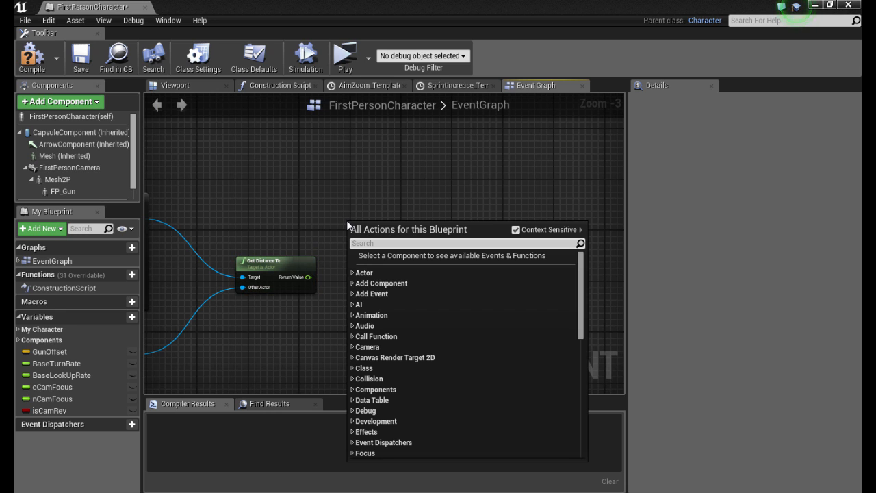
left_click(52, 387)
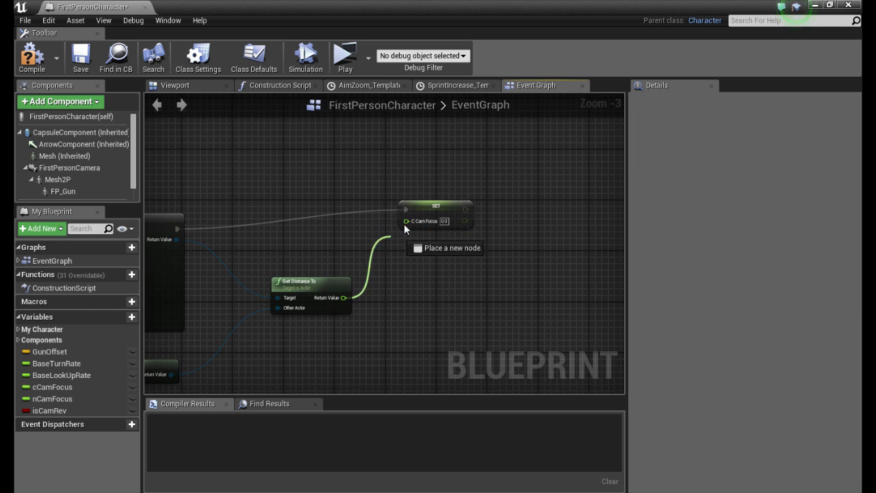
left_click(436, 226)
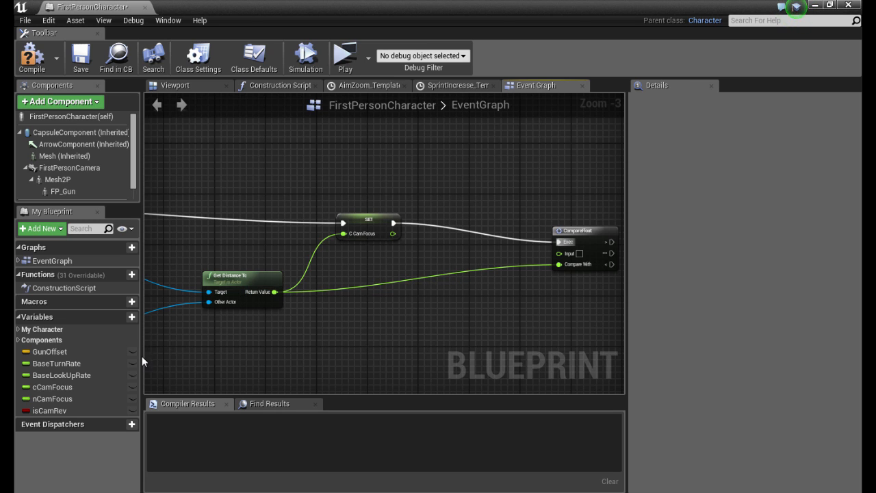
left_click(52, 398)
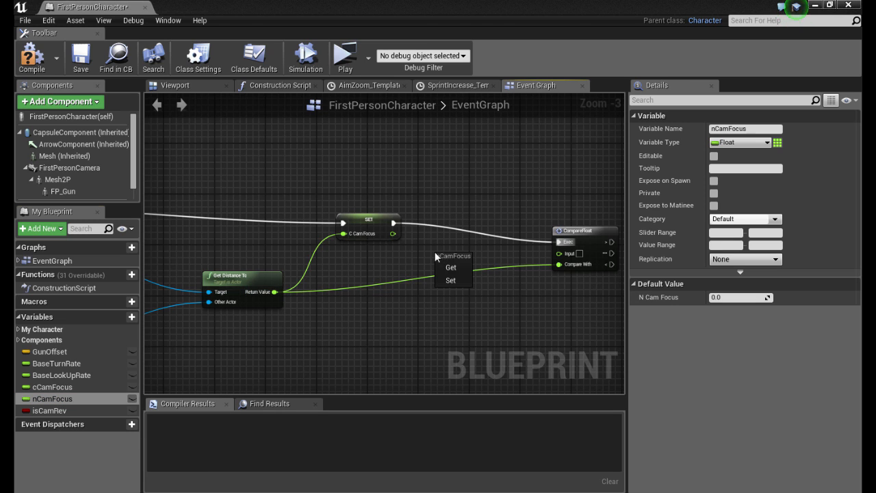
left_click(451, 267)
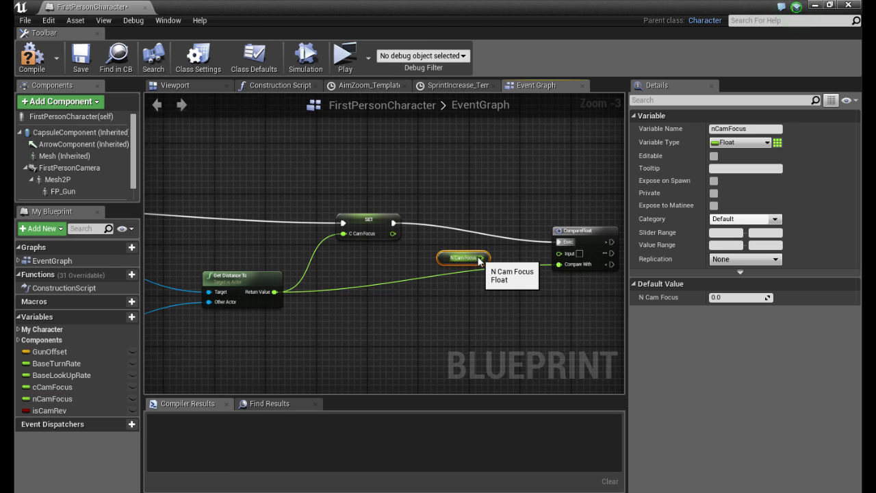
mouse_move(517, 301)
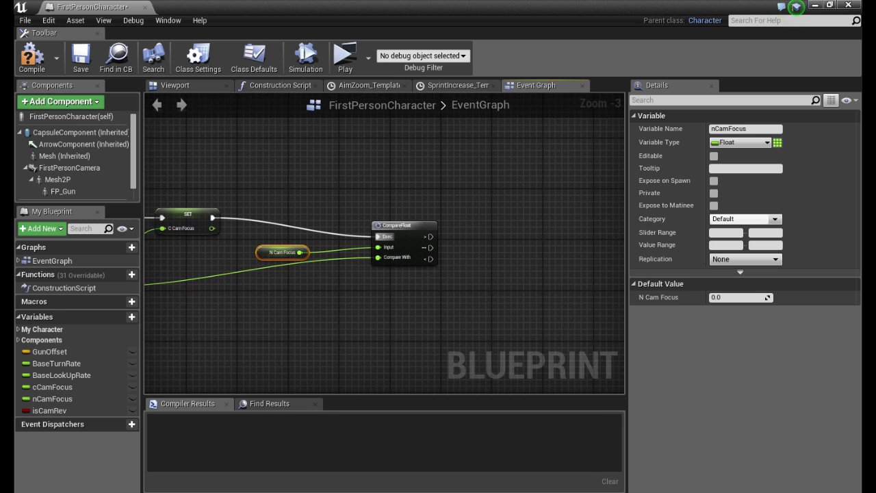
mouse_move(361, 294)
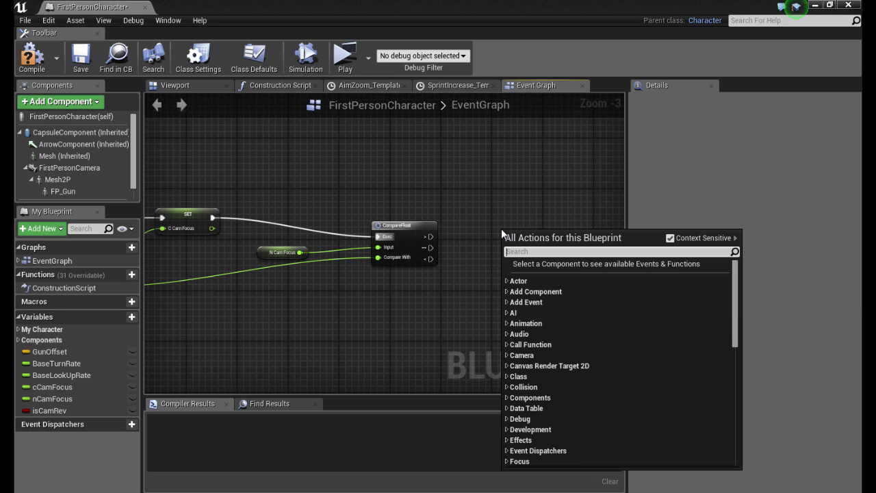
Add a timeline Reverse node from CompareFloat targeting the Focus Master timeline
type("t")
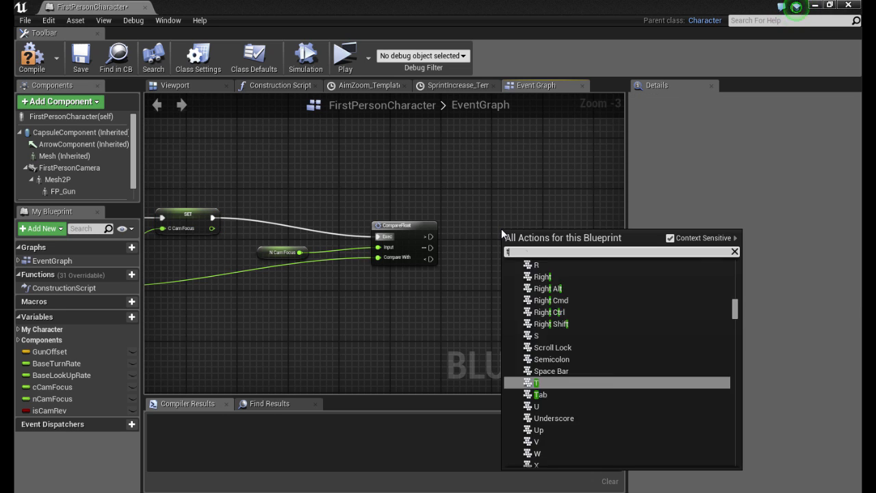
type("timeline")
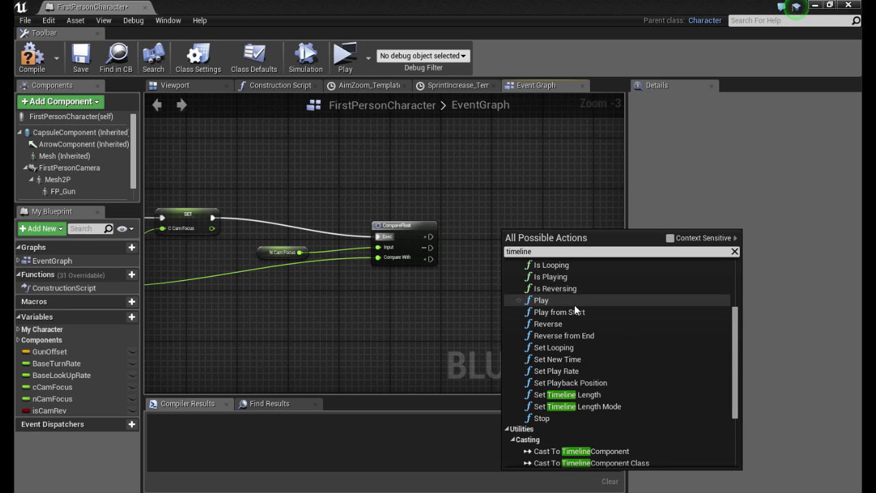
left_click(547, 324)
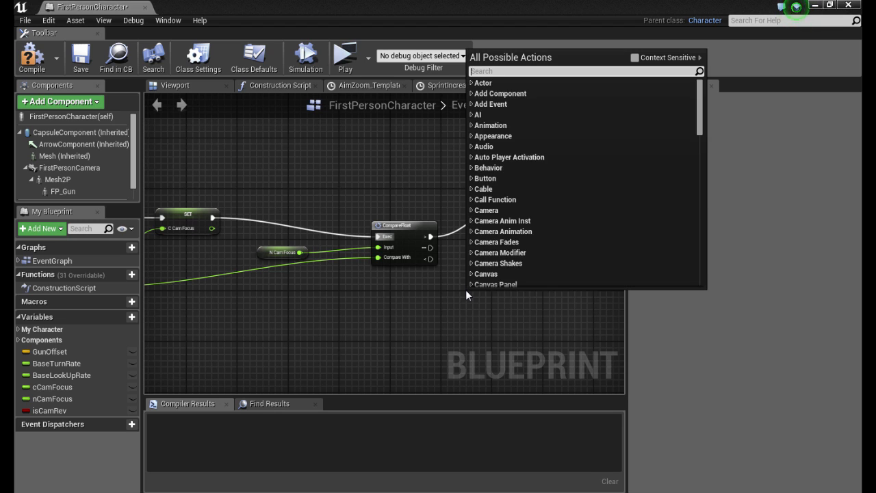
type("focus")
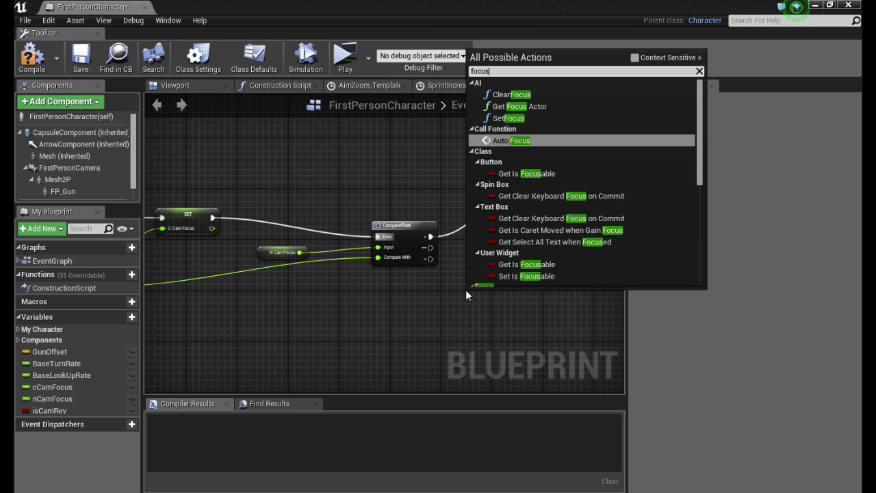
type("mas")
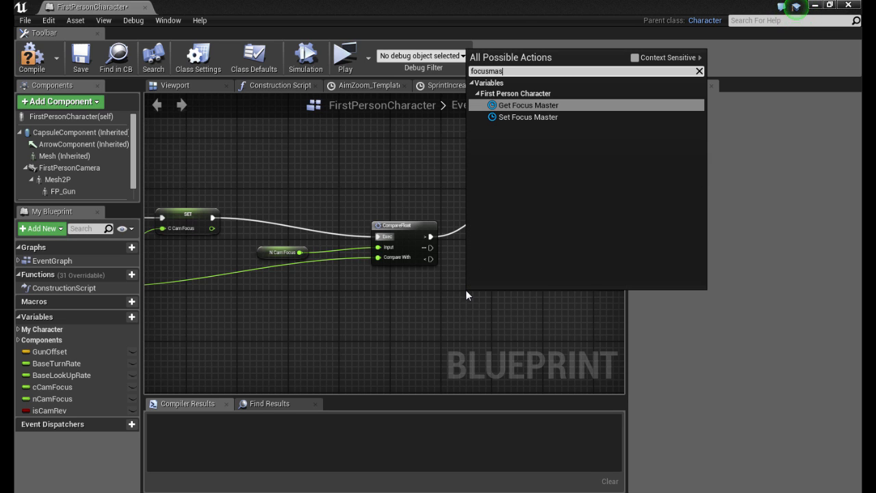
left_click(527, 105)
type("timeline")
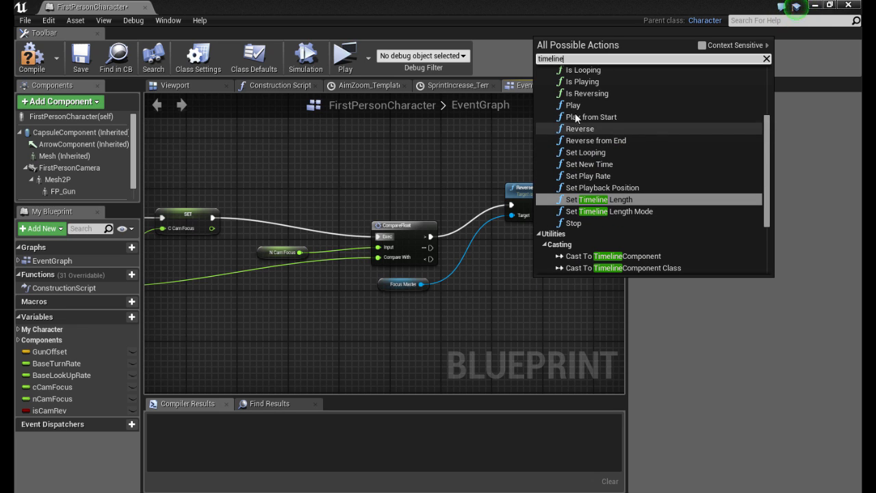
Add a Play node for FocusMaster and place an isCamRev setter after Reverse
left_click(572, 105)
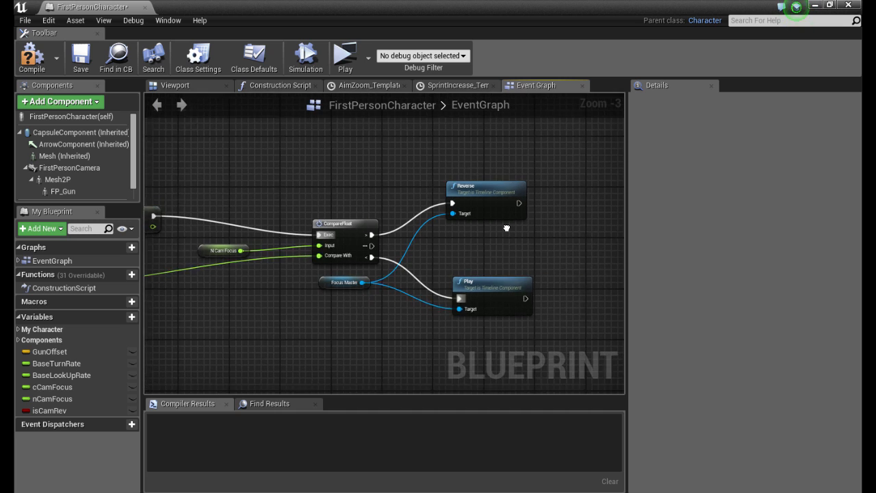
left_click(51, 410)
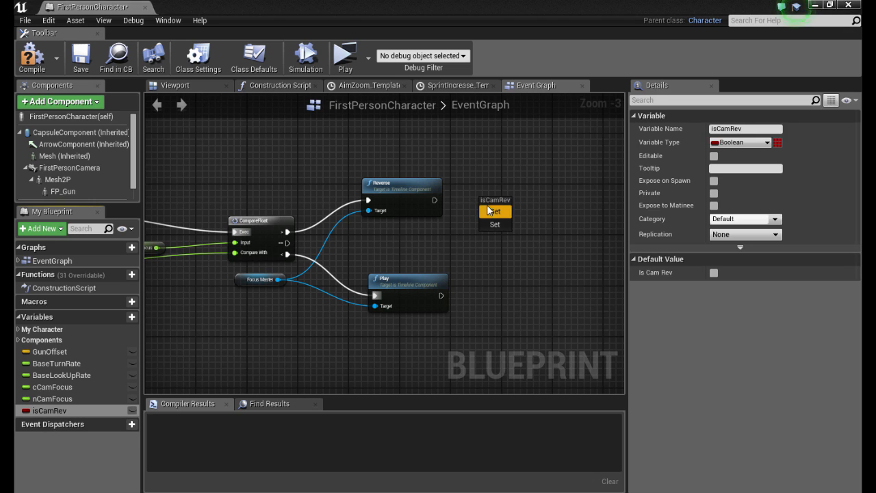
left_click(495, 211)
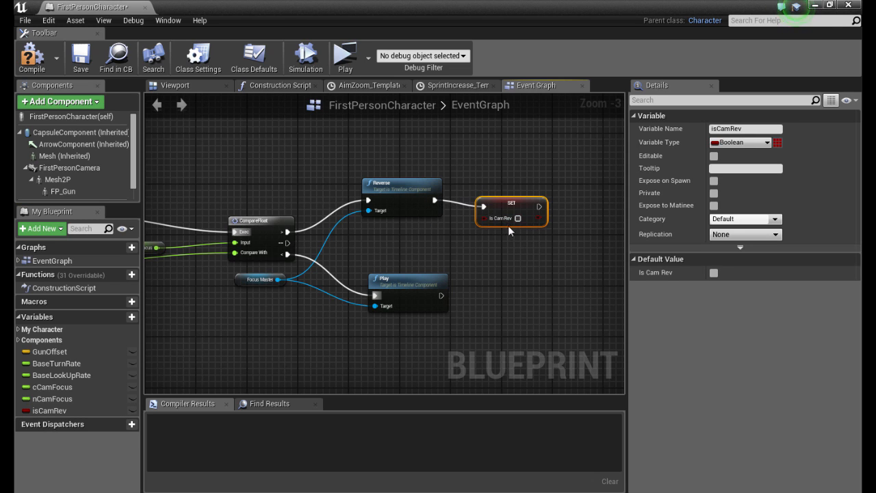
mouse_move(503, 198)
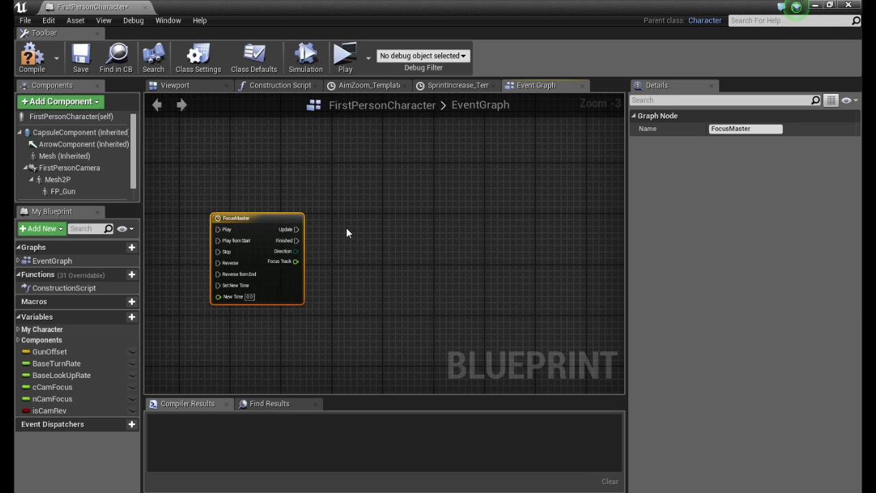
Wire the FocusMaster timeline's update into a new Set nCamFocus node
left_click_drag(256, 217, 213, 217)
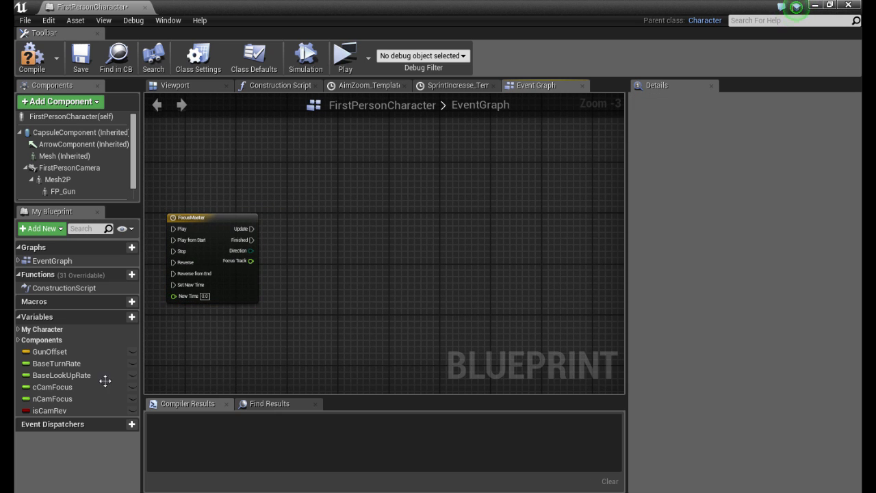
left_click(52, 398)
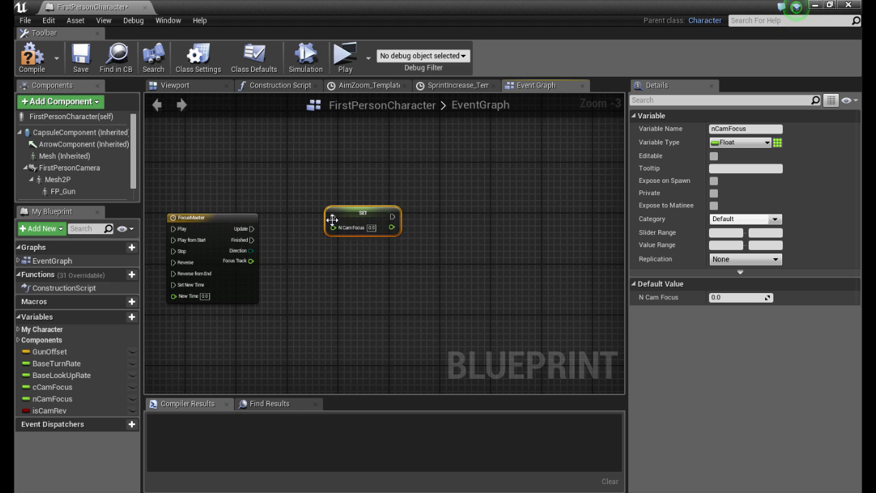
left_click_drag(251, 228, 333, 215)
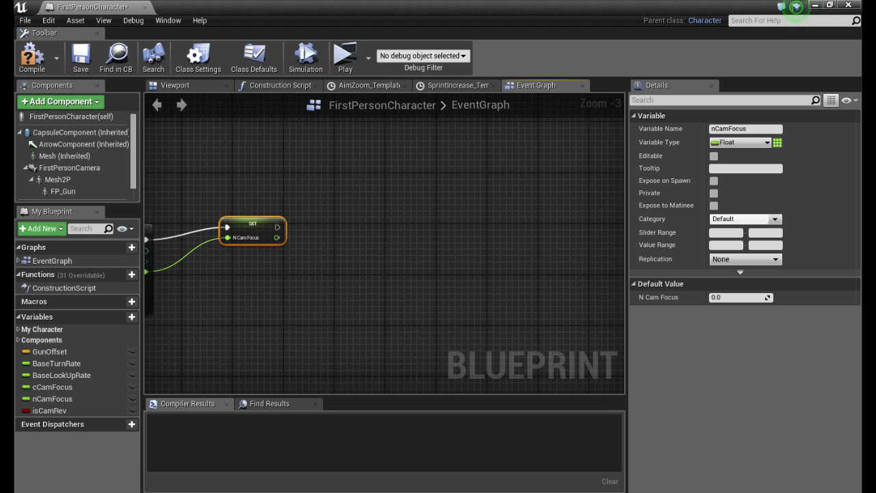
mouse_move(394, 254)
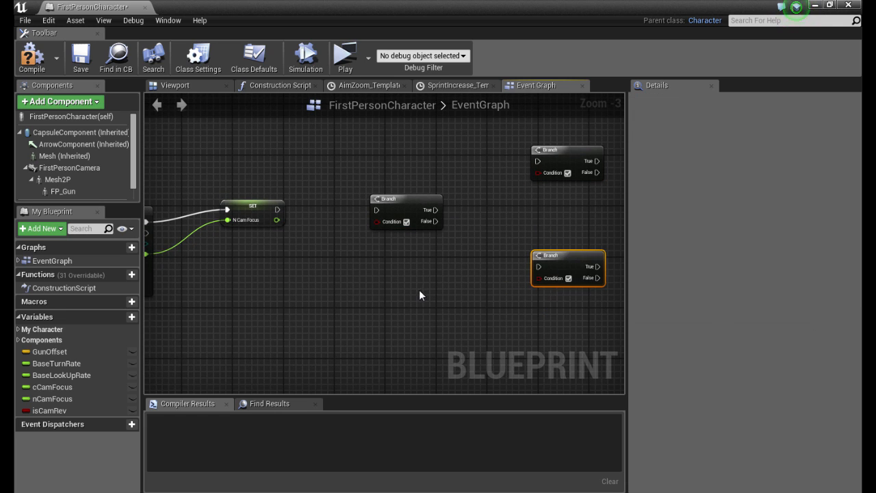
Add Truncate nodes plus integer >= and <= comparisons beside them
type("tf")
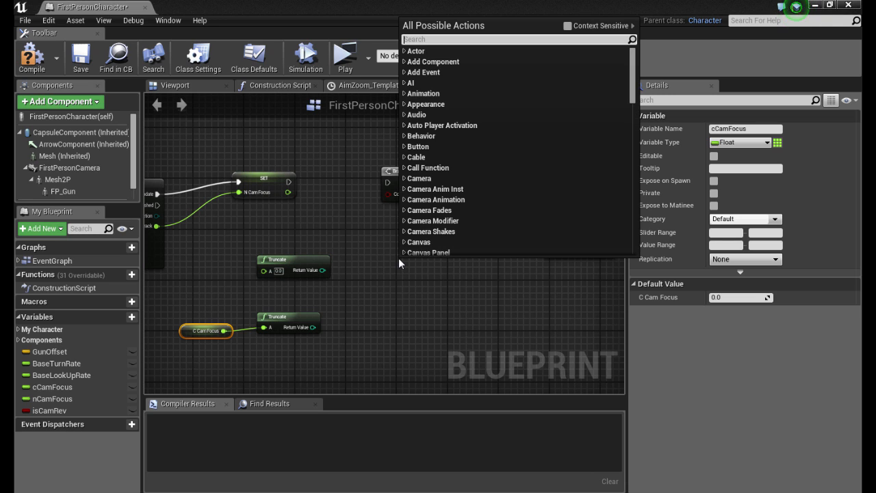
type("greater")
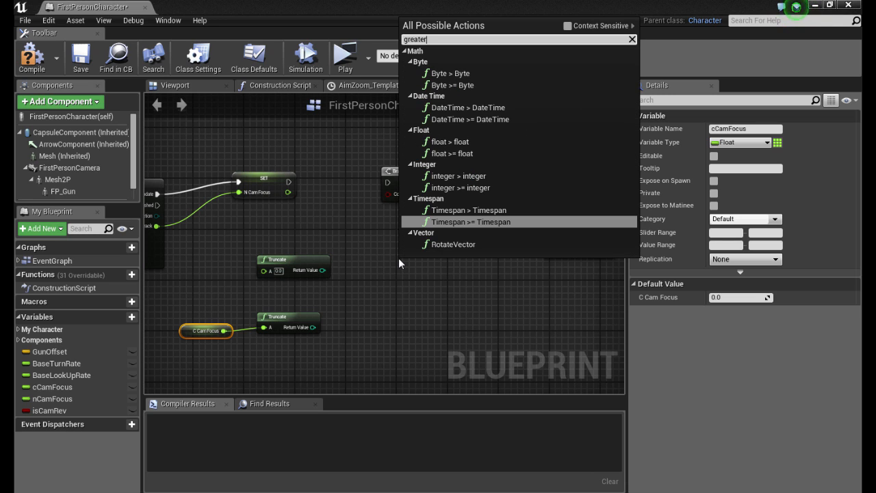
mouse_move(475, 192)
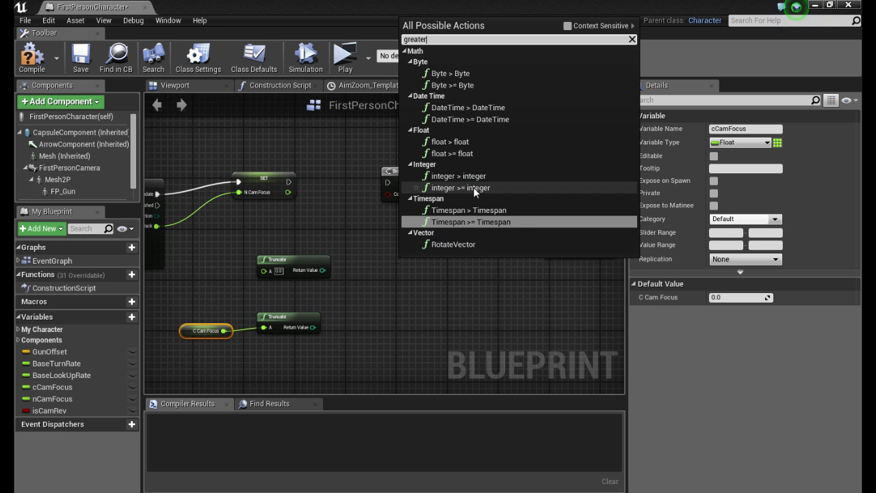
mouse_move(451, 154)
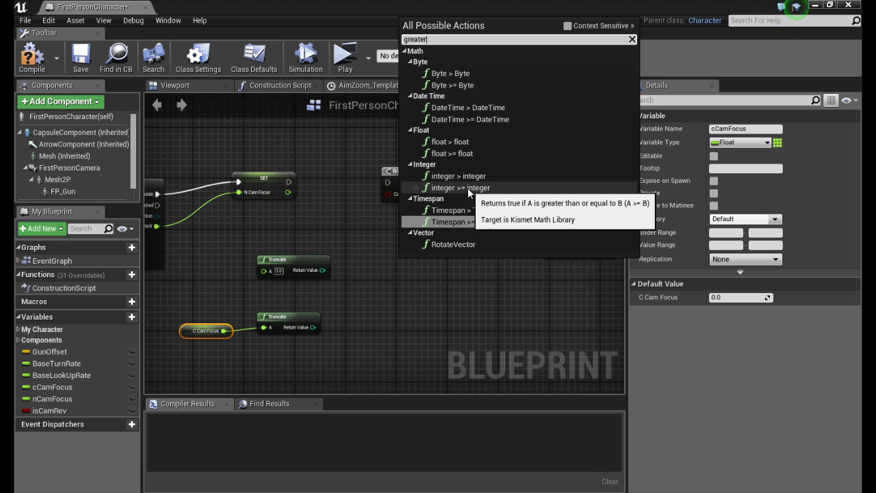
left_click(461, 187)
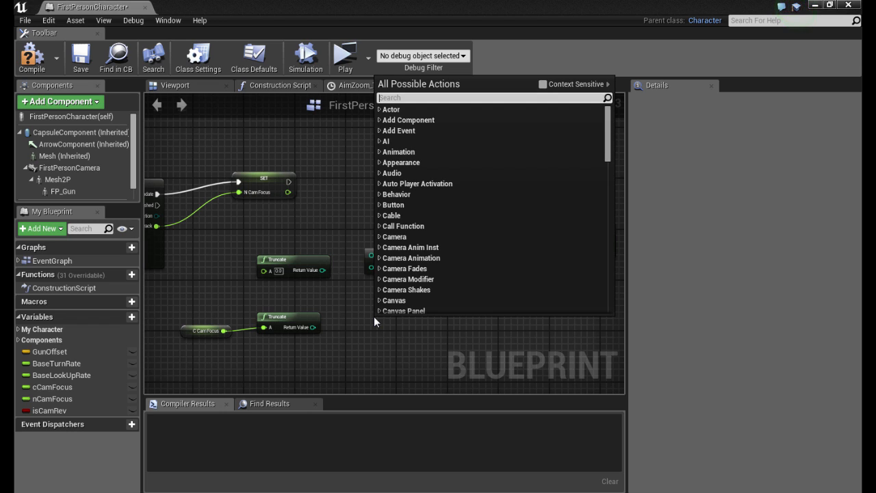
type("<=")
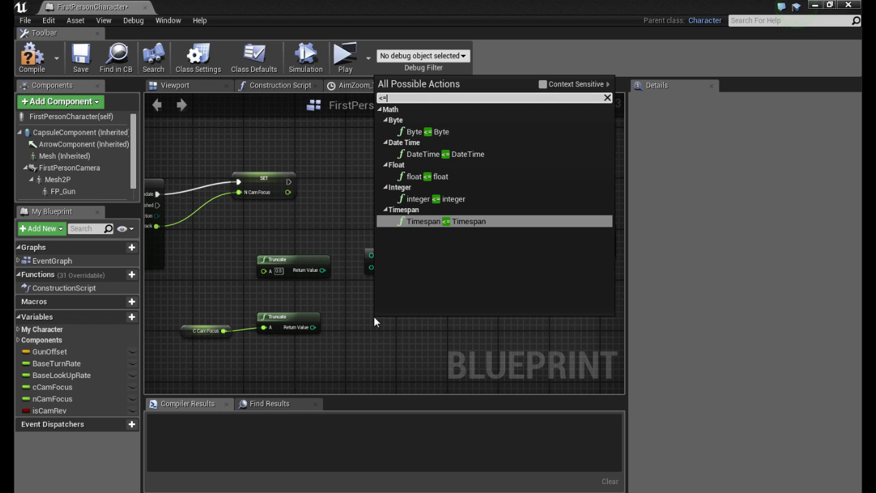
mouse_move(449, 177)
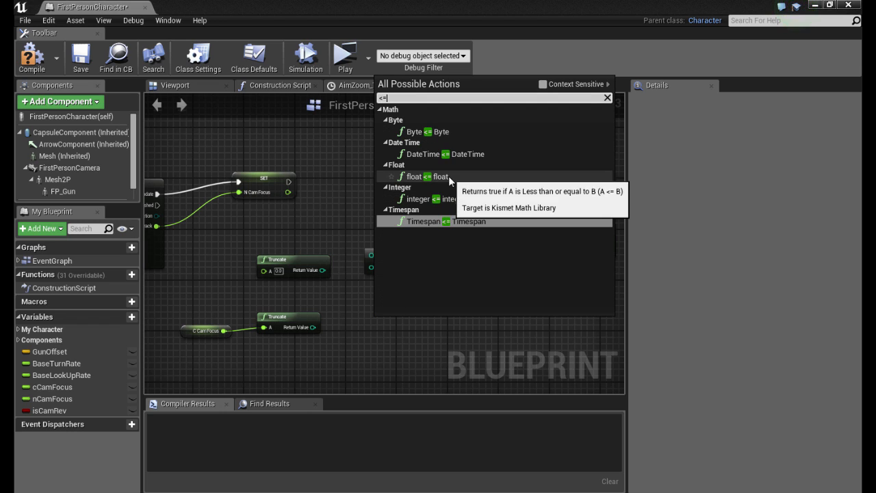
left_click(425, 177)
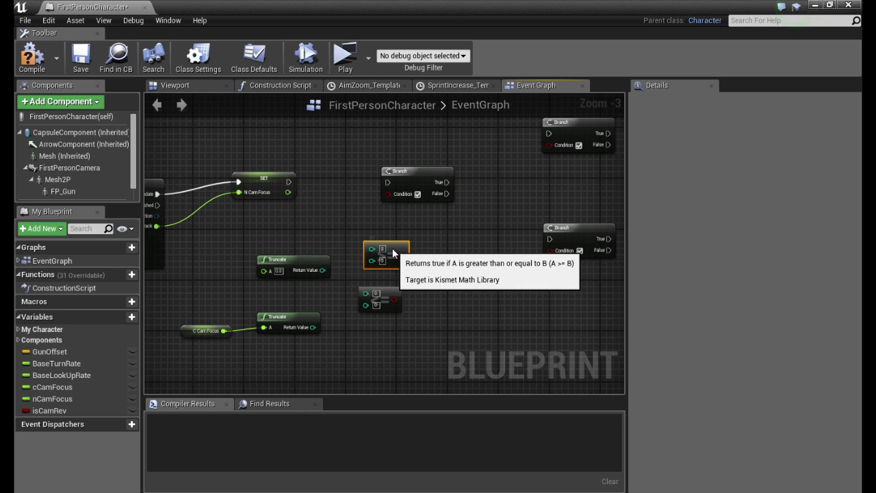
left_click_drag(387, 248, 390, 300)
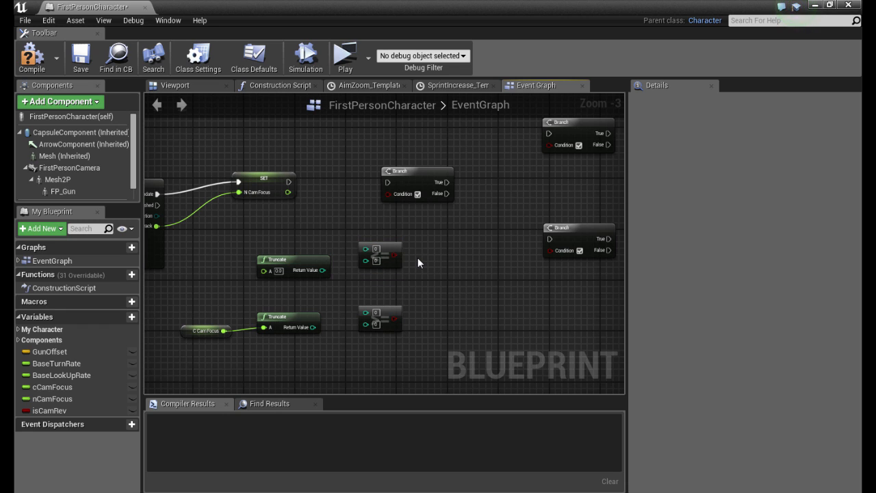
mouse_move(62, 366)
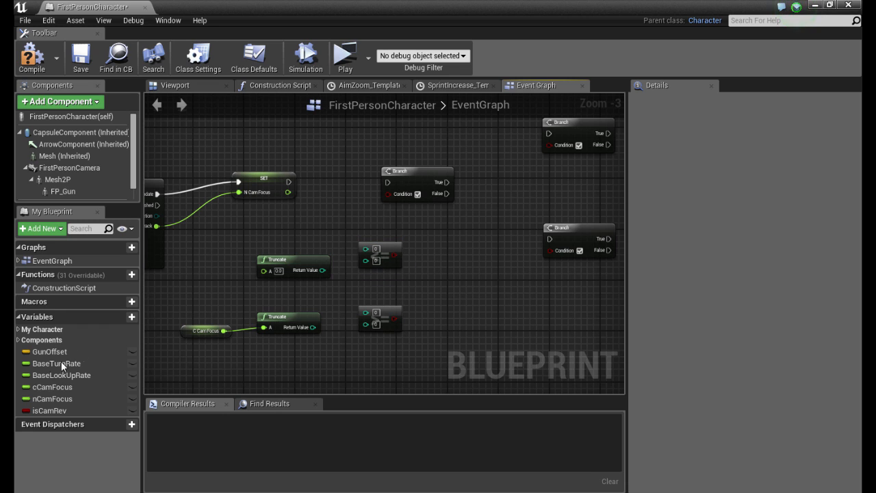
left_click(49, 410)
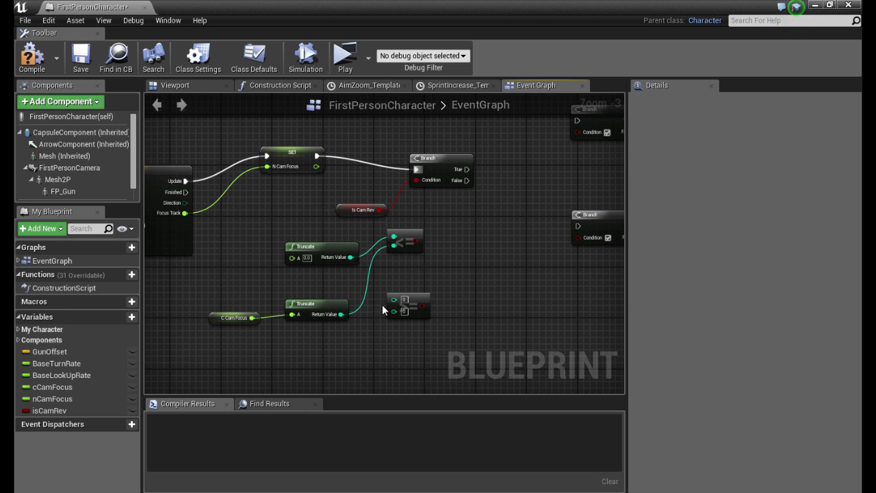
Connect the truncated value into the second, greater-or-equal integer comparison
left_click_drag(404, 304, 421, 305)
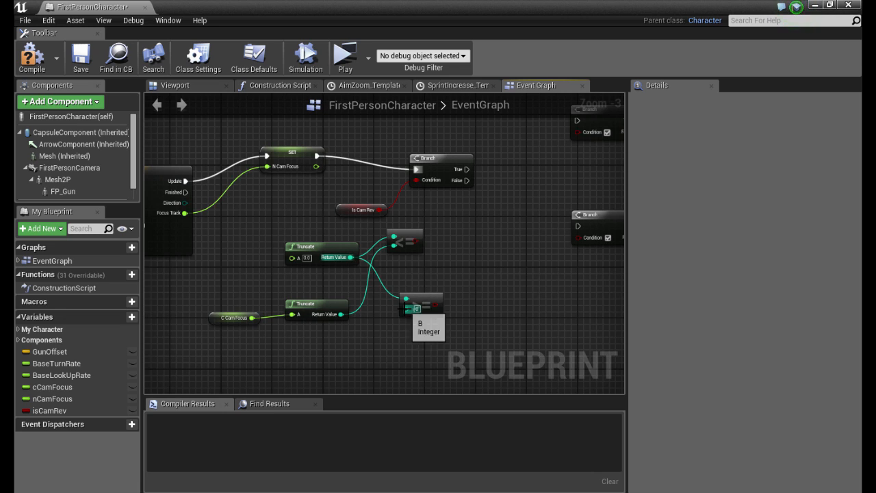
mouse_move(339, 315)
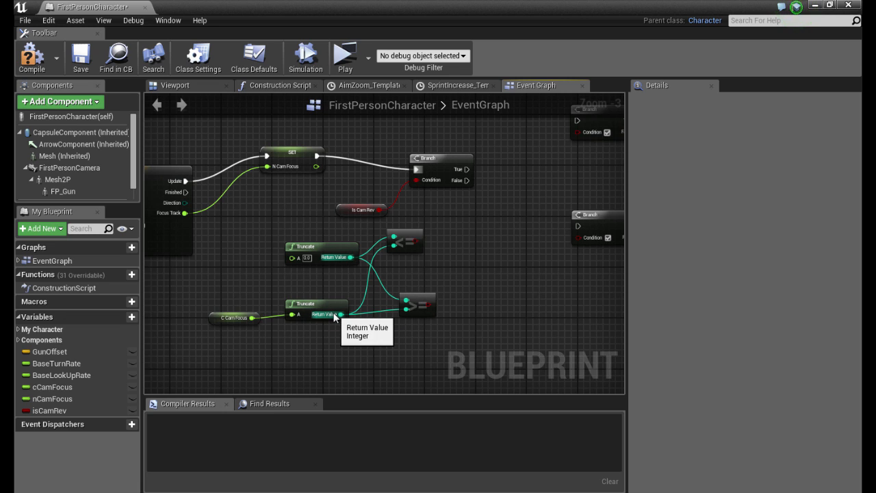
mouse_move(307, 253)
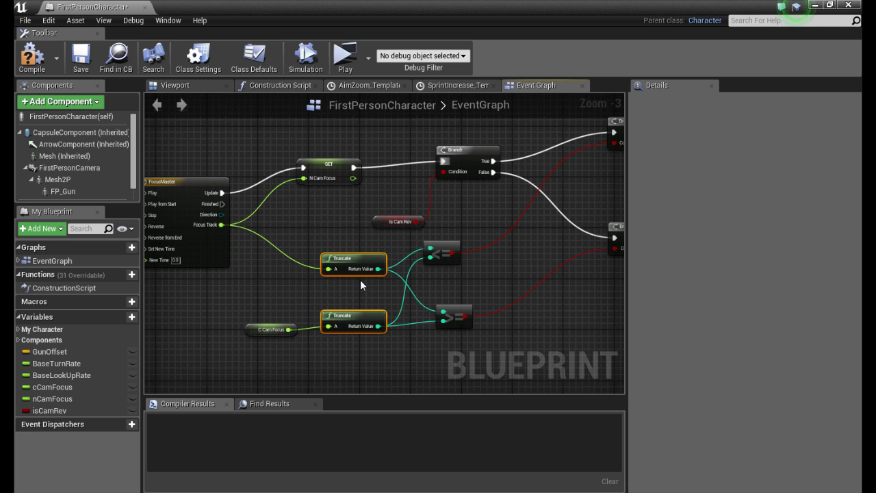
mouse_move(353, 263)
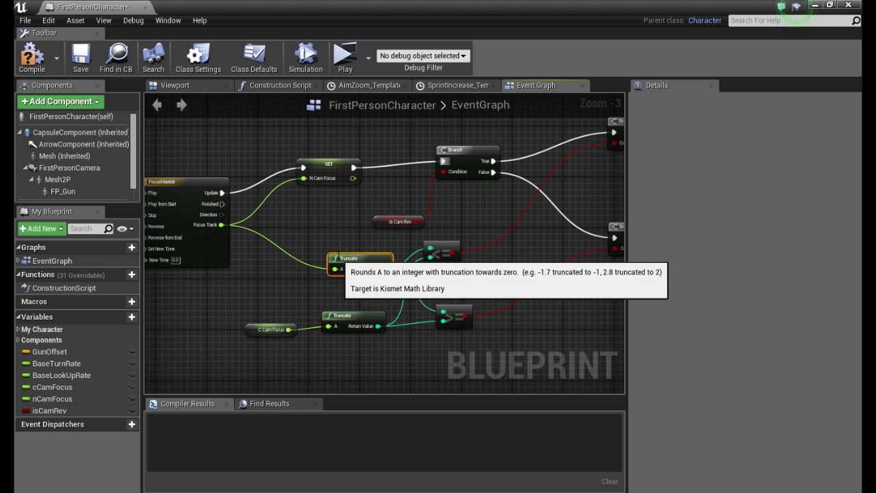
mouse_move(252, 261)
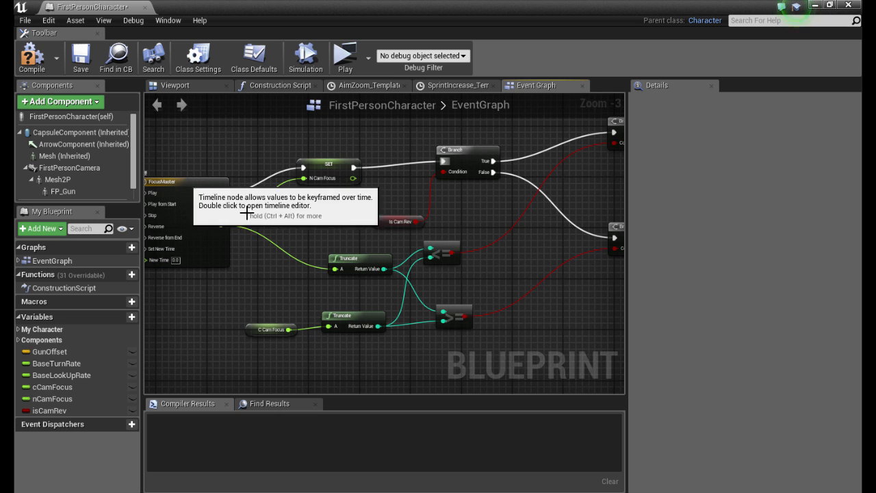
mouse_move(353, 263)
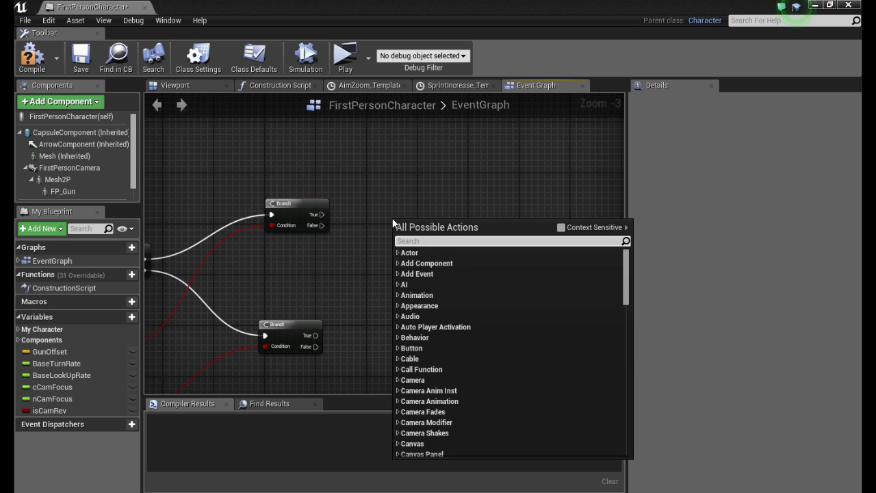
Add a timeline Stop node for FocusMaster, followed by a Set isCamRev node
type("timeline")
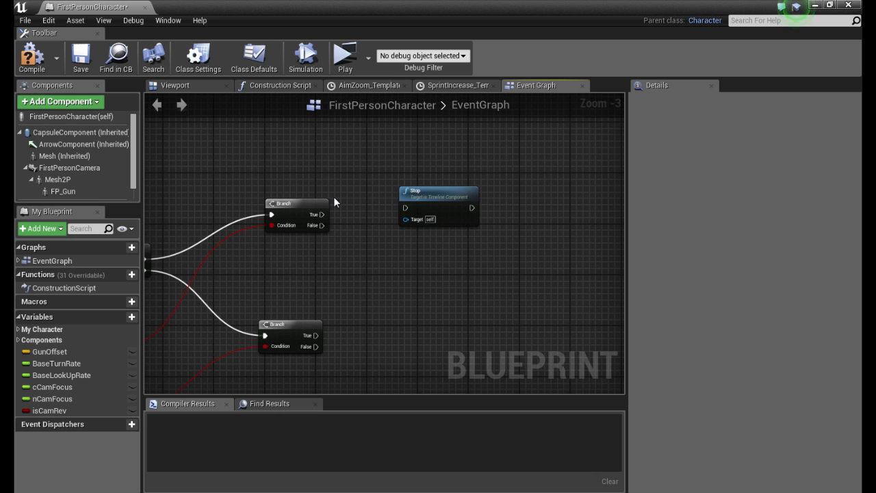
mouse_move(406, 207)
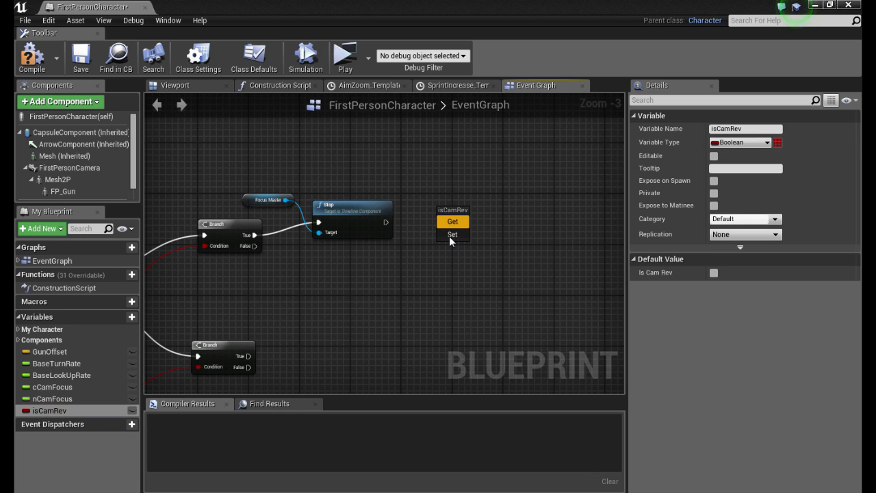
left_click(452, 234)
type("set post p")
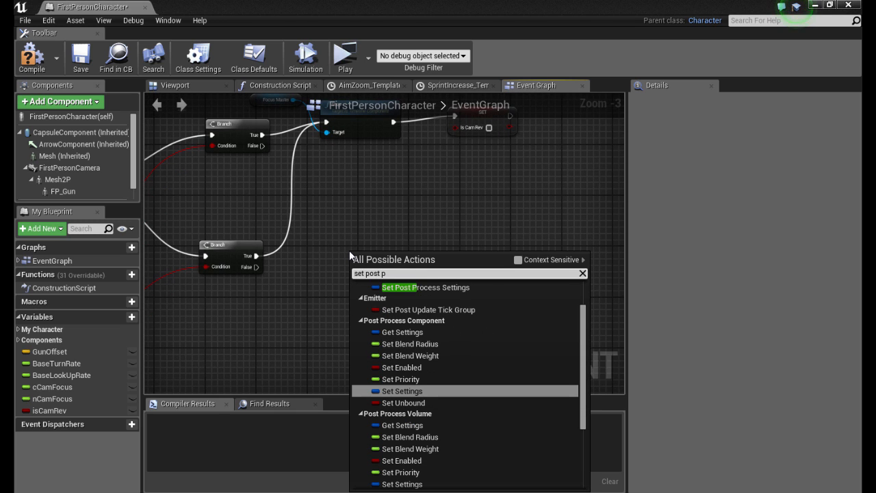
Add Set Post Process Settings on the lower Branch, targeting FirstPersonCamera
type("o")
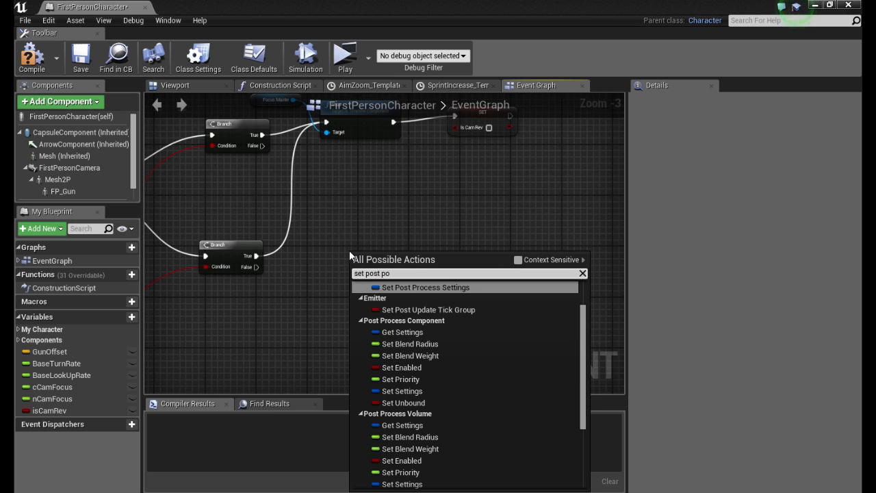
left_click(427, 287)
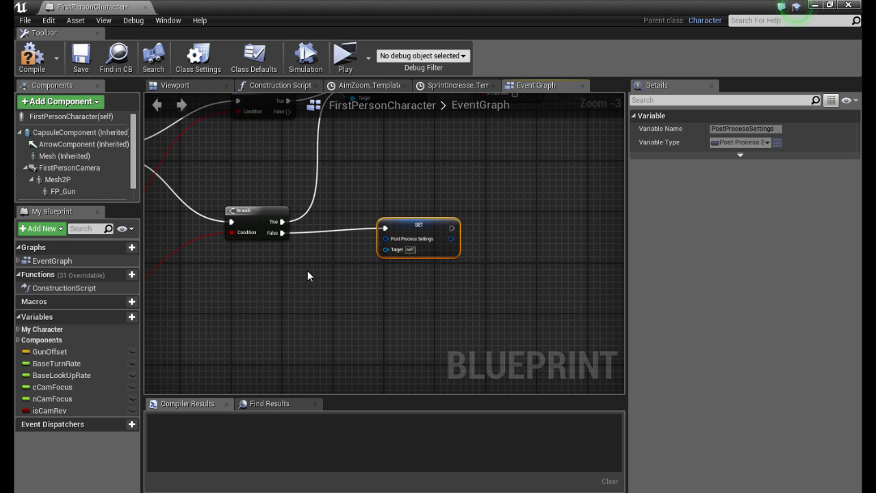
type("first person")
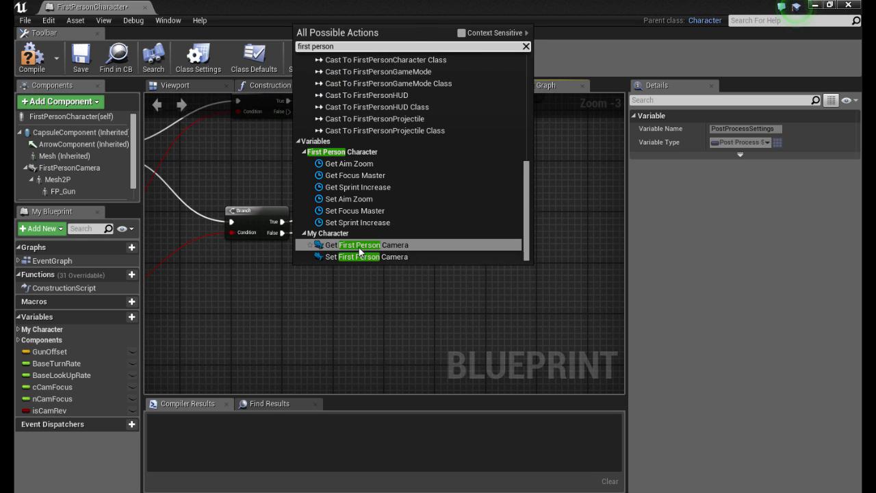
left_click(360, 244)
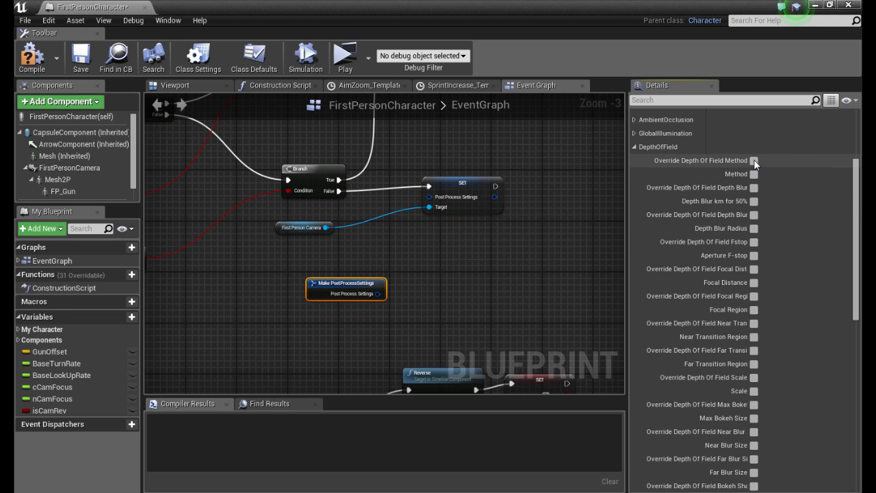
mouse_move(753, 163)
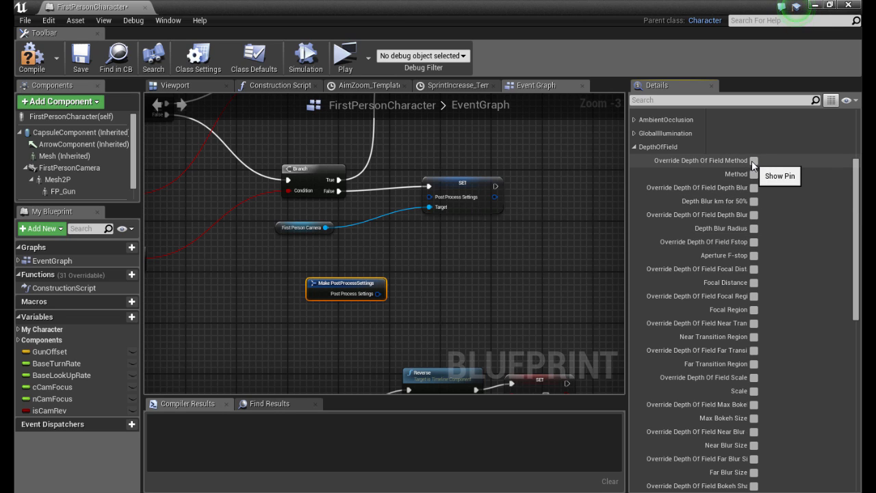
Expose the depth-of-field Method, Focal Distance, Far Blur Size and Sky Distance pins
left_click(754, 160)
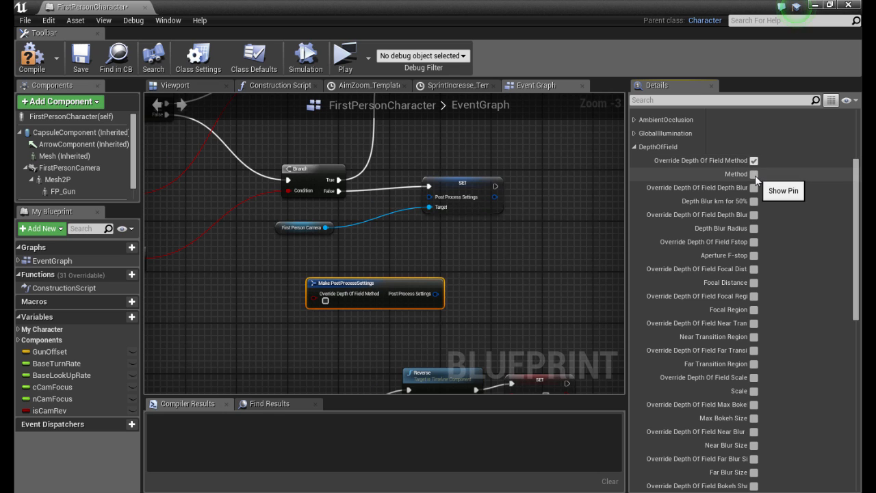
left_click(754, 160)
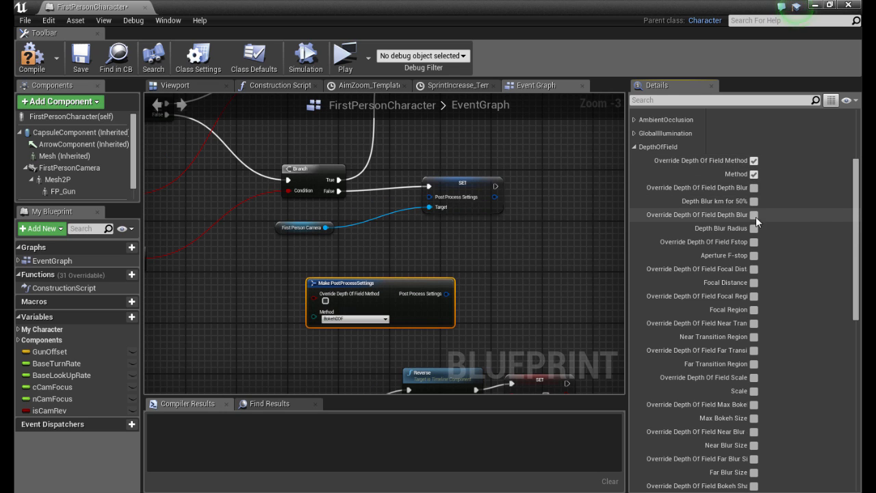
mouse_move(756, 269)
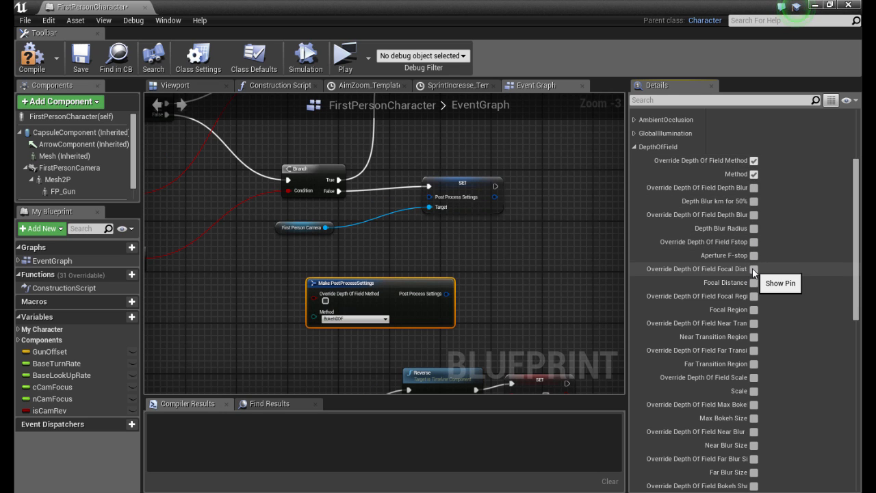
left_click(755, 268)
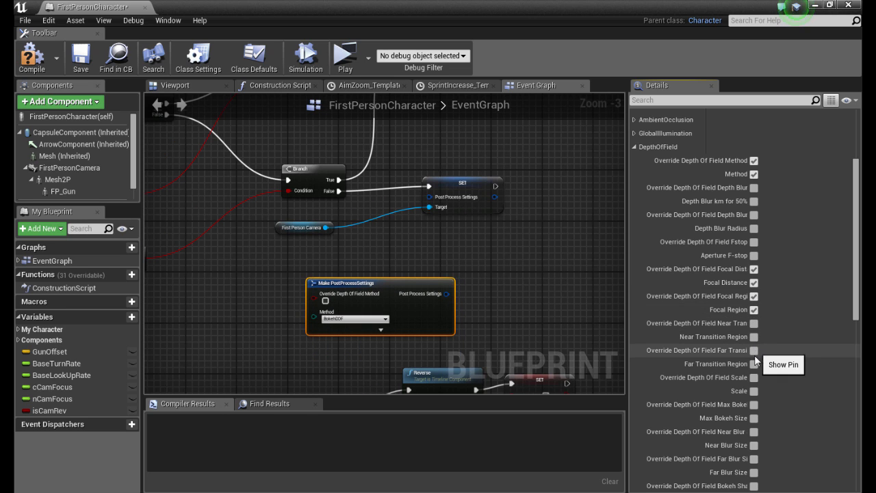
scroll("down", 3)
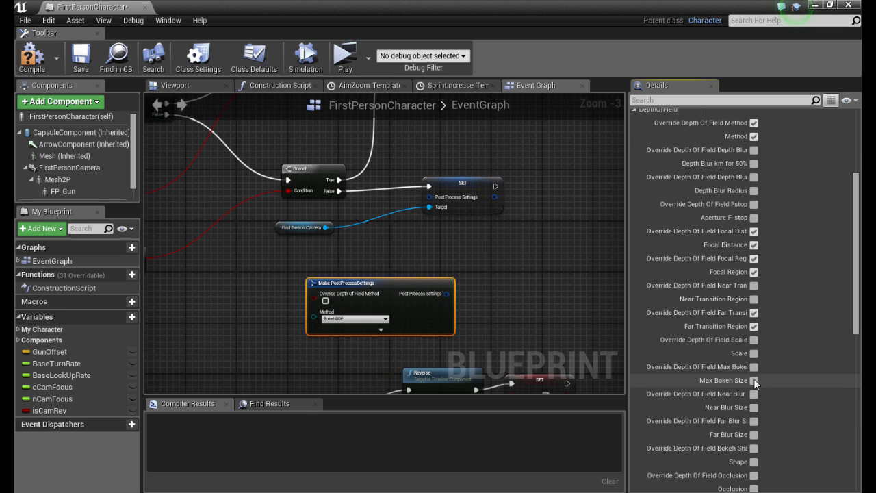
scroll("down", 3)
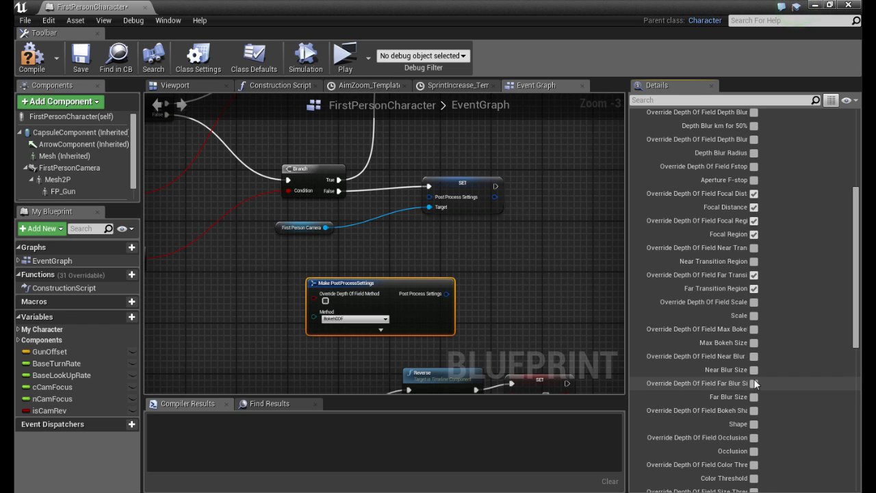
left_click(754, 383)
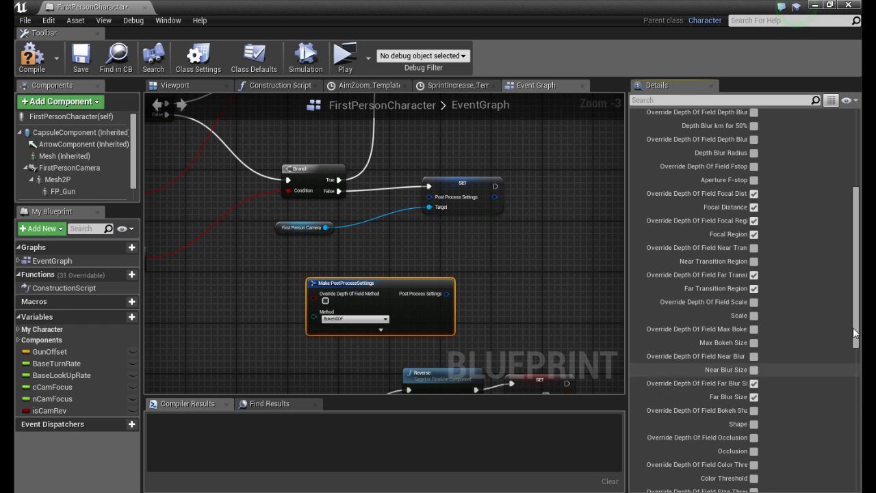
scroll("down", 3)
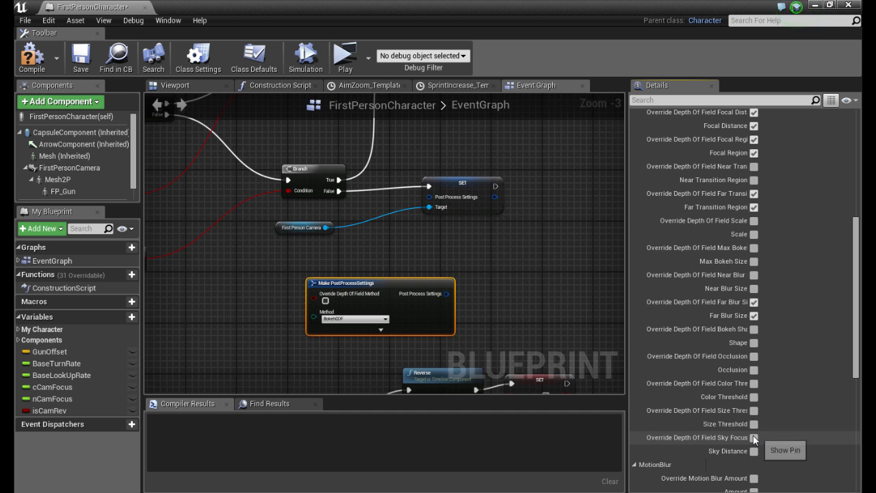
left_click(754, 437)
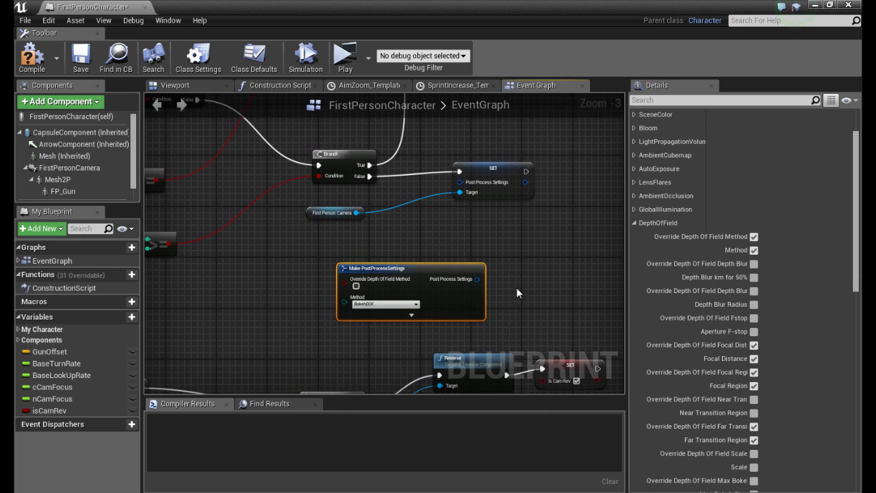
scroll("down", 3)
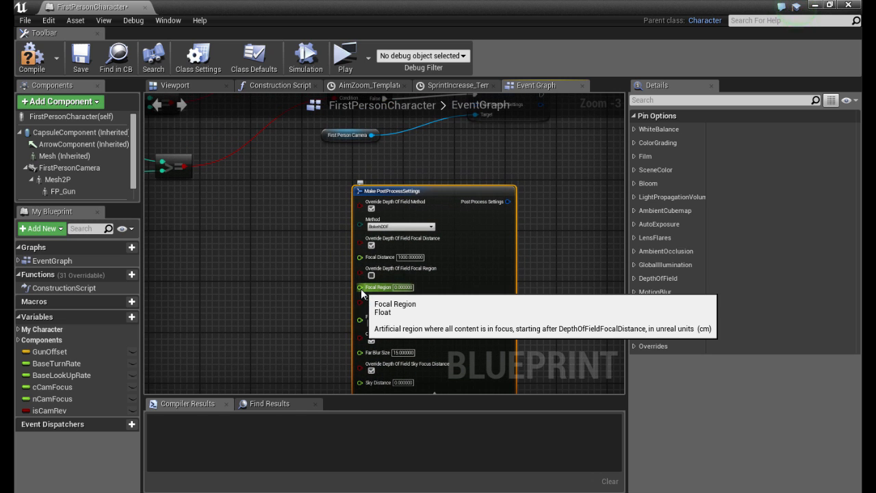
mouse_move(325, 299)
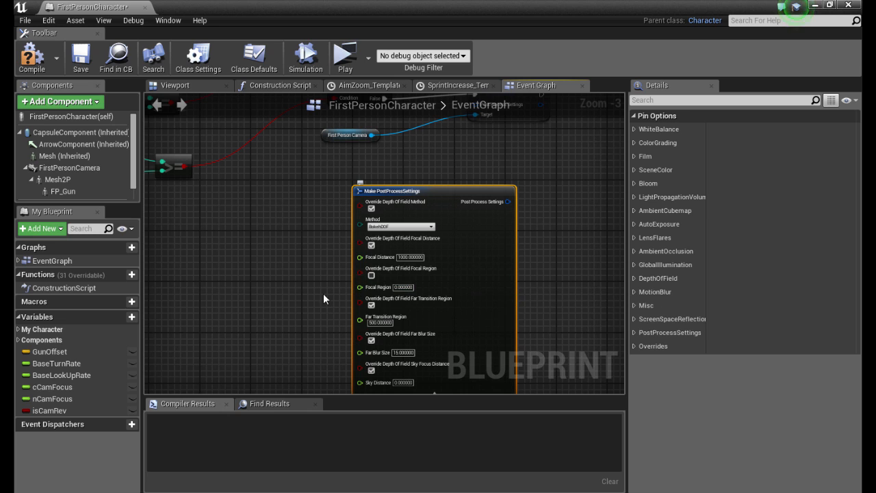
Wire nCamFocus to Focal Region; set far blur 3 and sky distance 200000
left_click(49, 398)
type("10000")
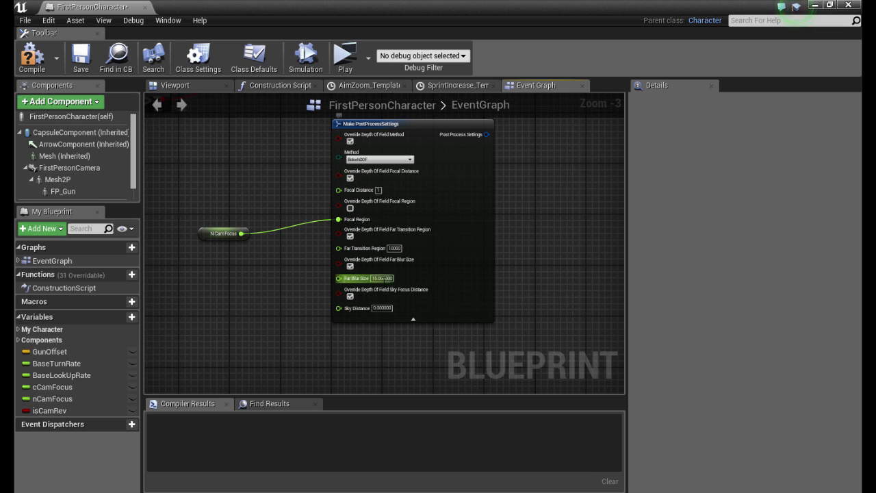
mouse_move(380, 278)
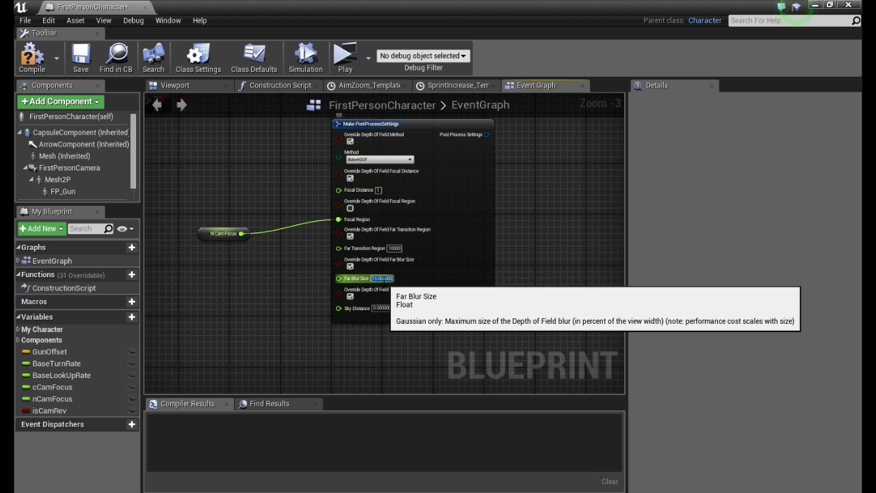
type("3")
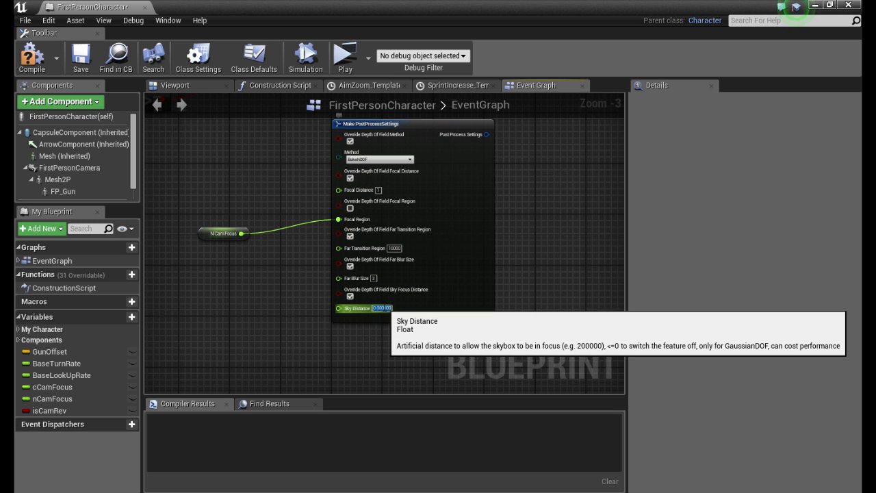
type("20000")
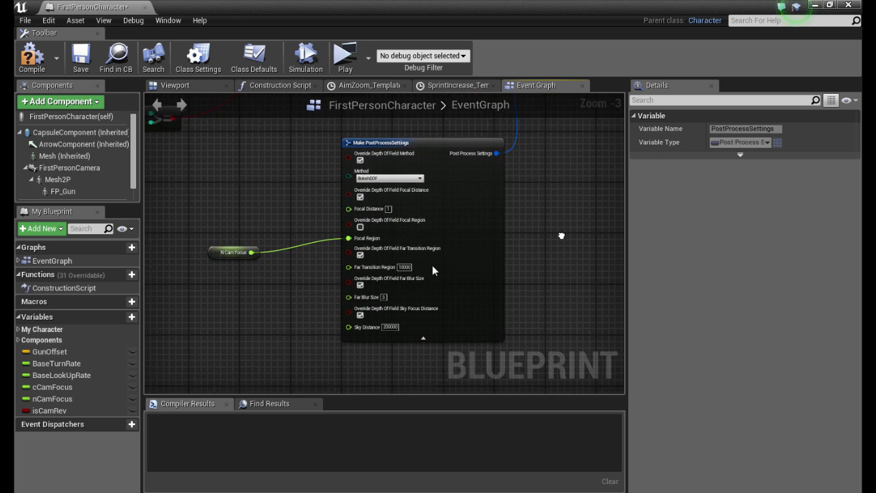
left_click(389, 178)
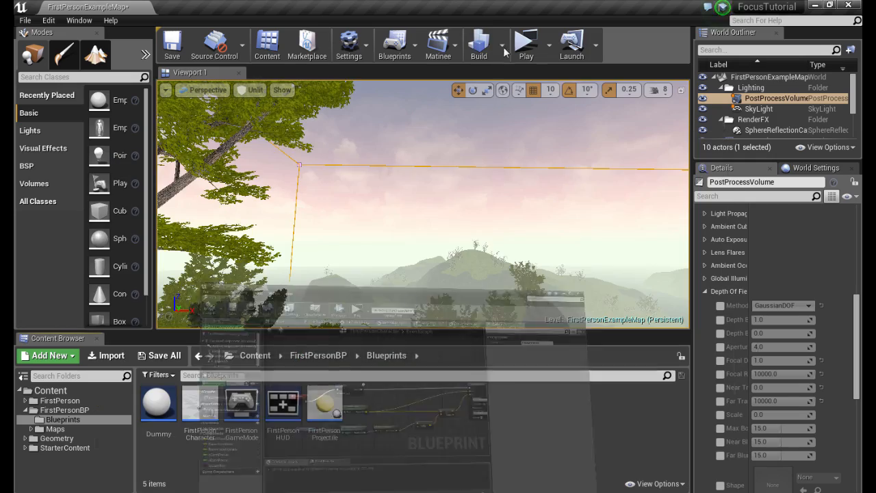
Launch a Standalone Game preview from the Play dropdown
left_click(526, 42)
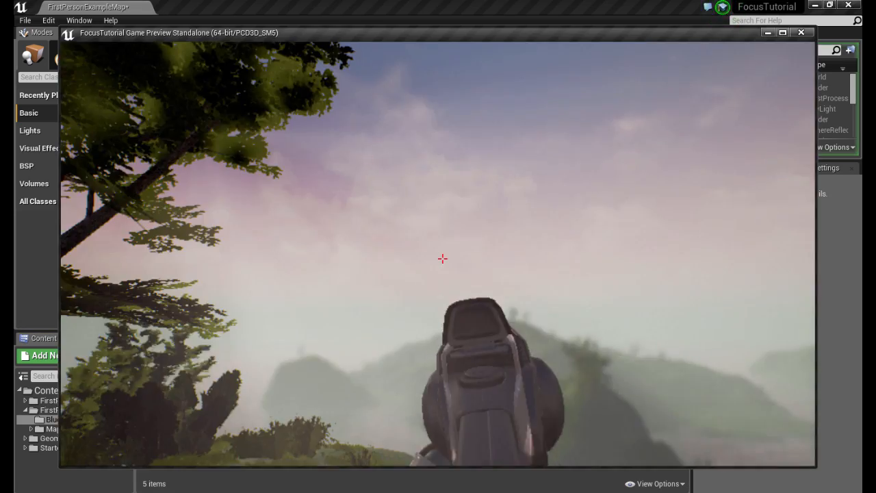